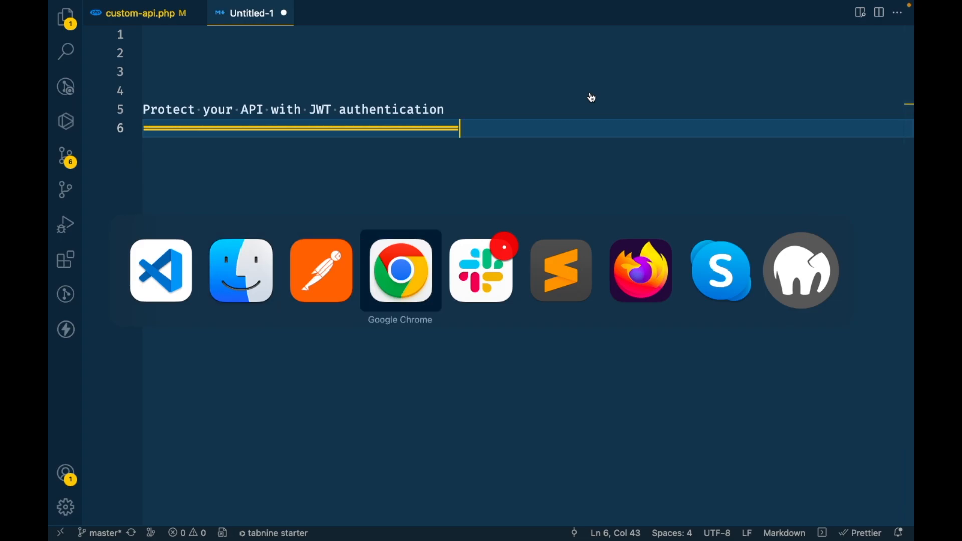
Switch from Visual Studio Code to Chrome, showing the WordPress list of active plugins.
left_click(399, 270)
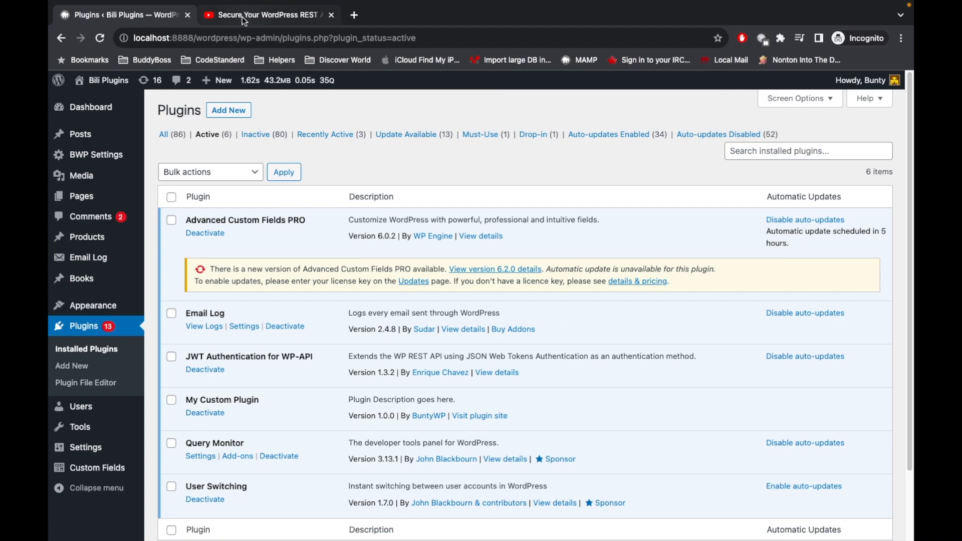
Show the 'Secure Your WordPress REST API with JWT Authentication' YouTube video, then The WordPress Voyage blog.
left_click(267, 14)
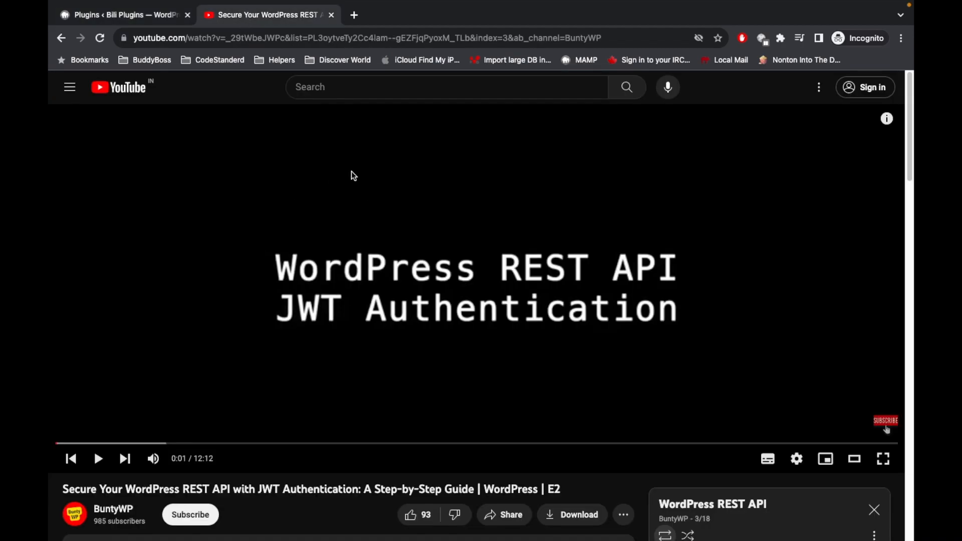
mouse_move(323, 211)
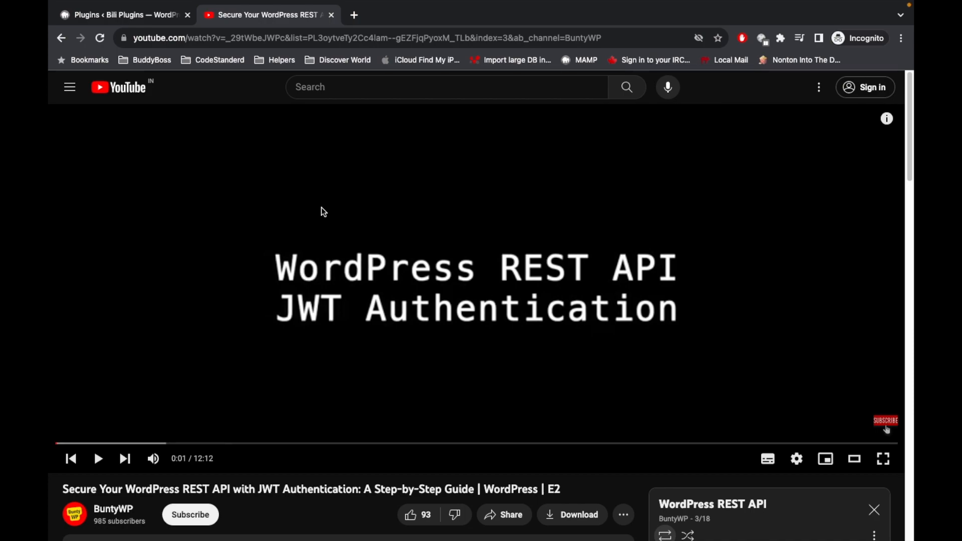
mouse_move(283, 221)
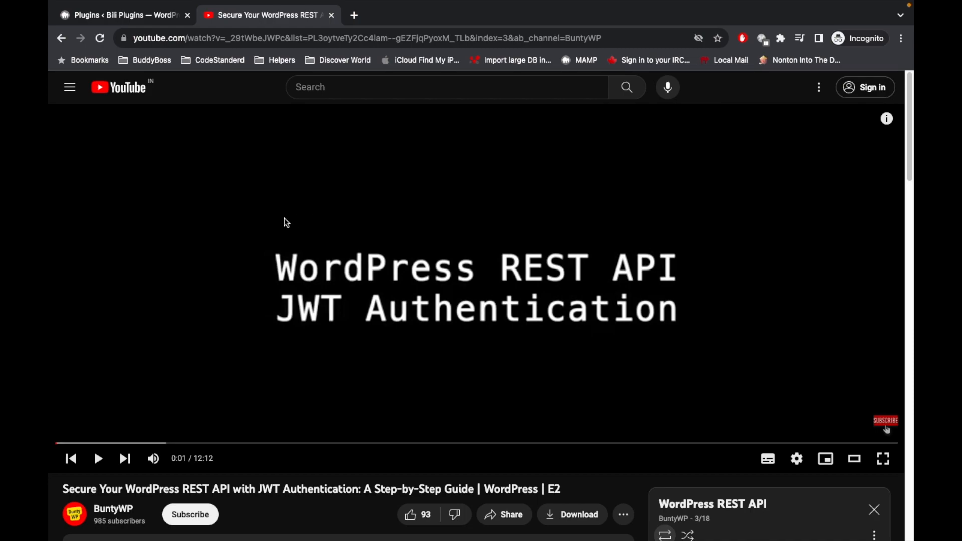
mouse_move(335, 169)
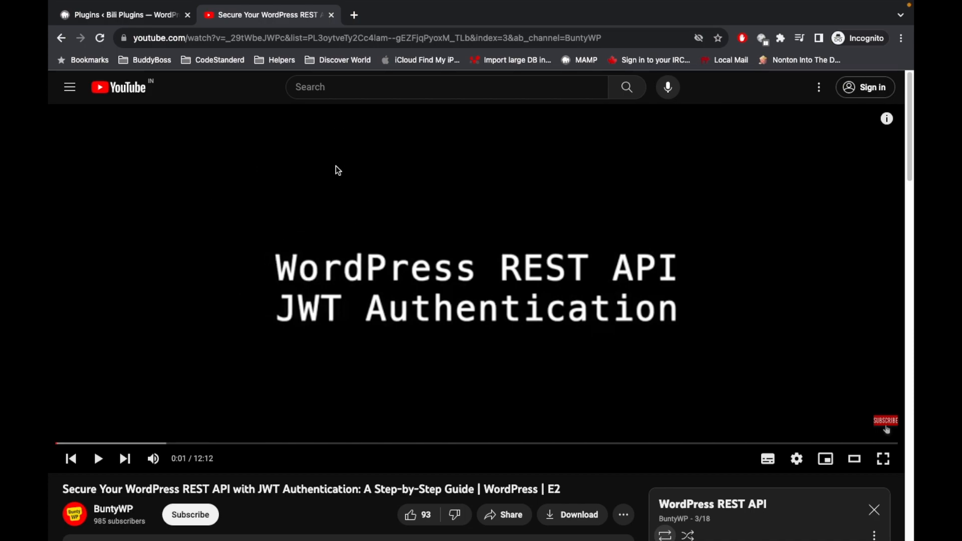
left_click(122, 14)
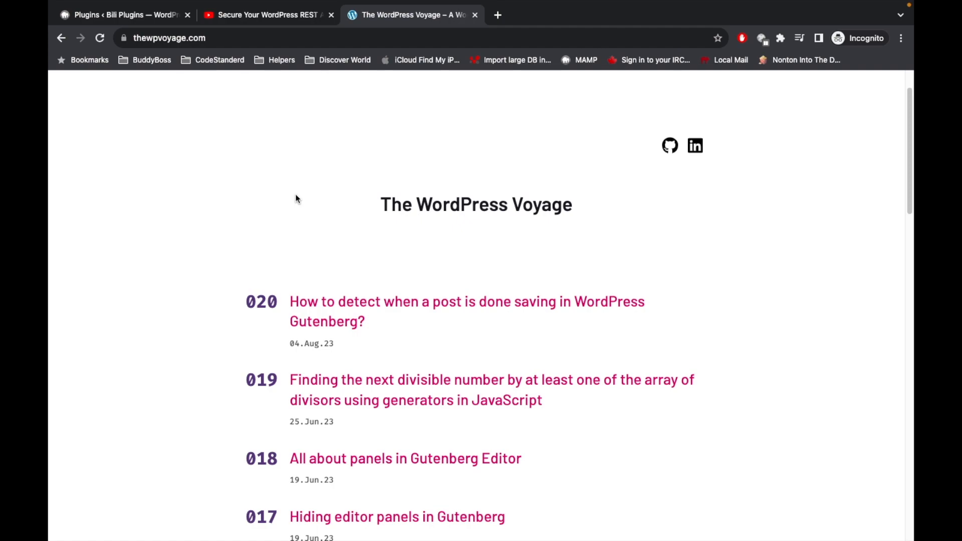
mouse_move(157, 333)
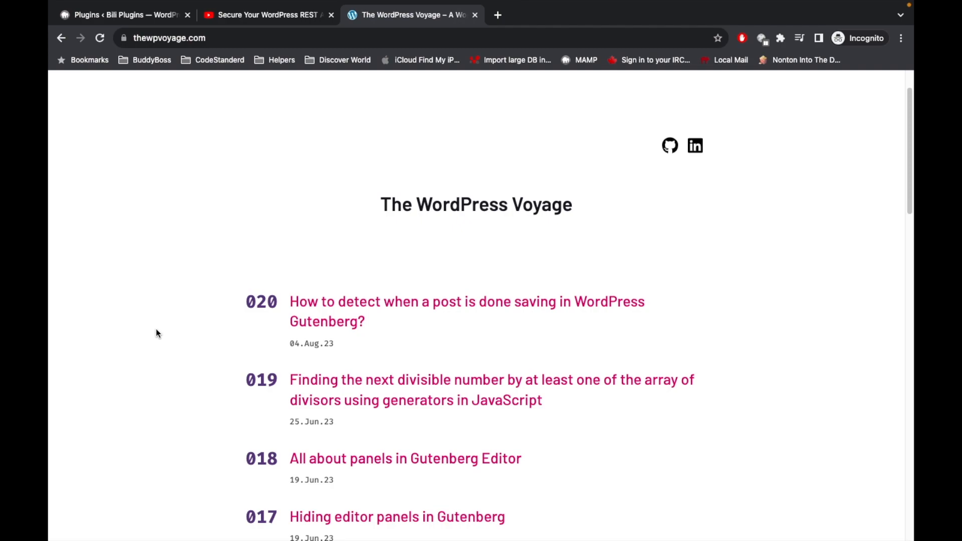
mouse_move(239, 301)
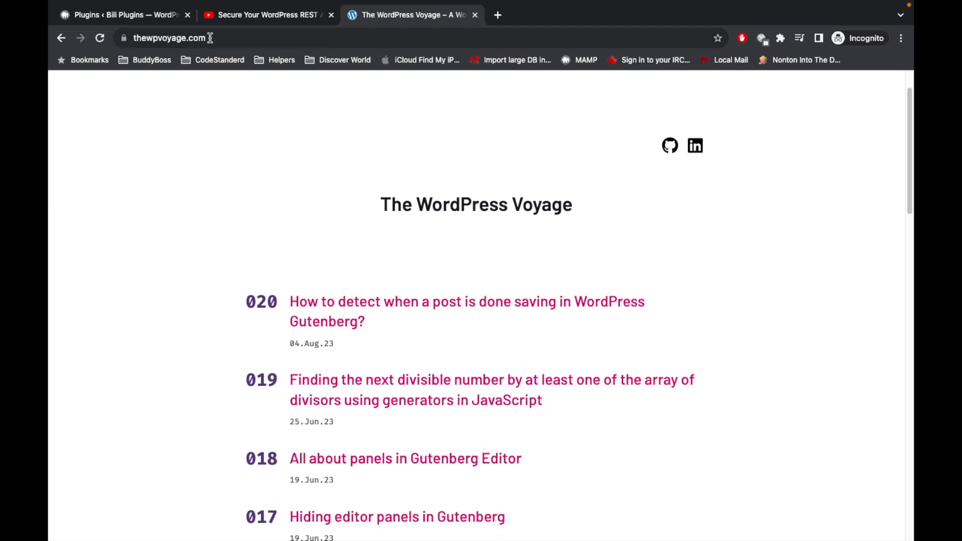
Scroll The WordPress Voyage post list down past entry 015 to older posts down to 009.
scroll("down", 3)
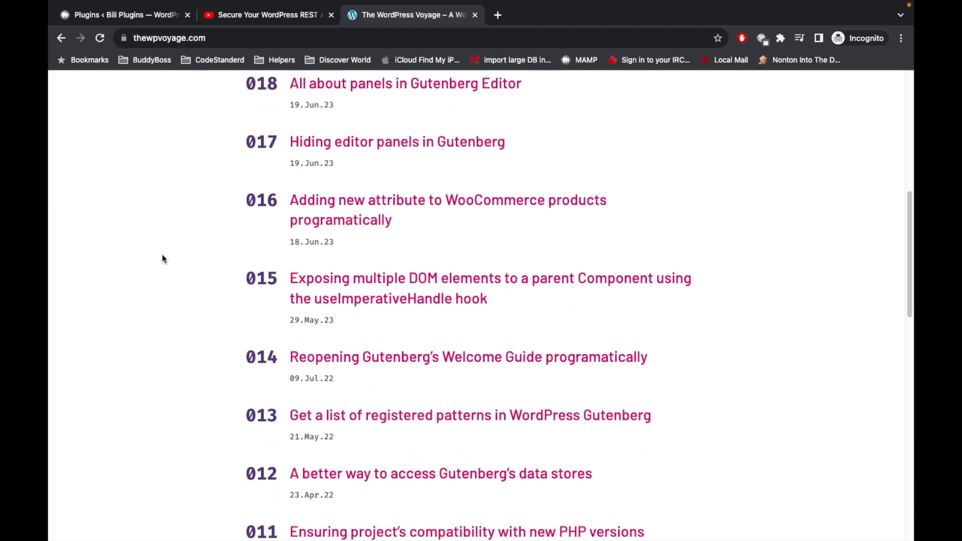
scroll("down", 3)
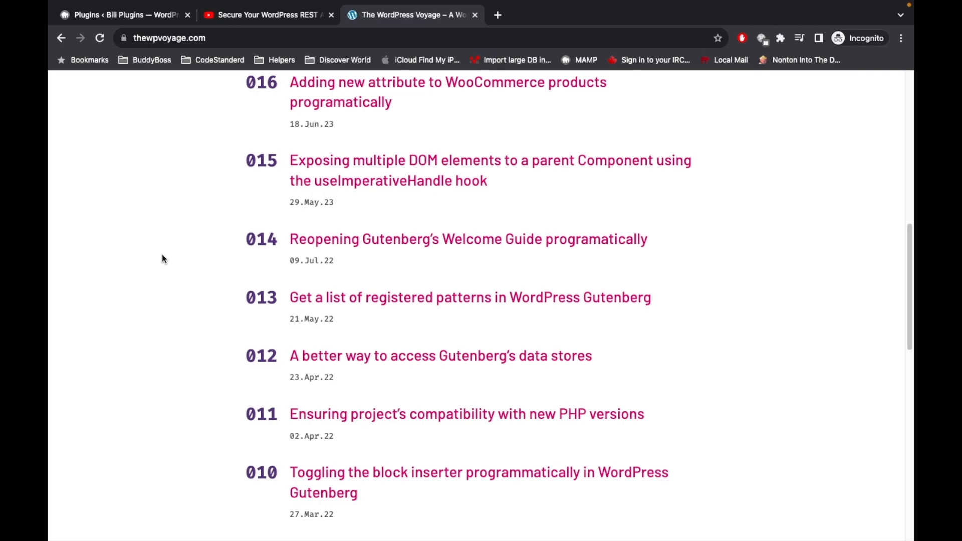
scroll("down", 3)
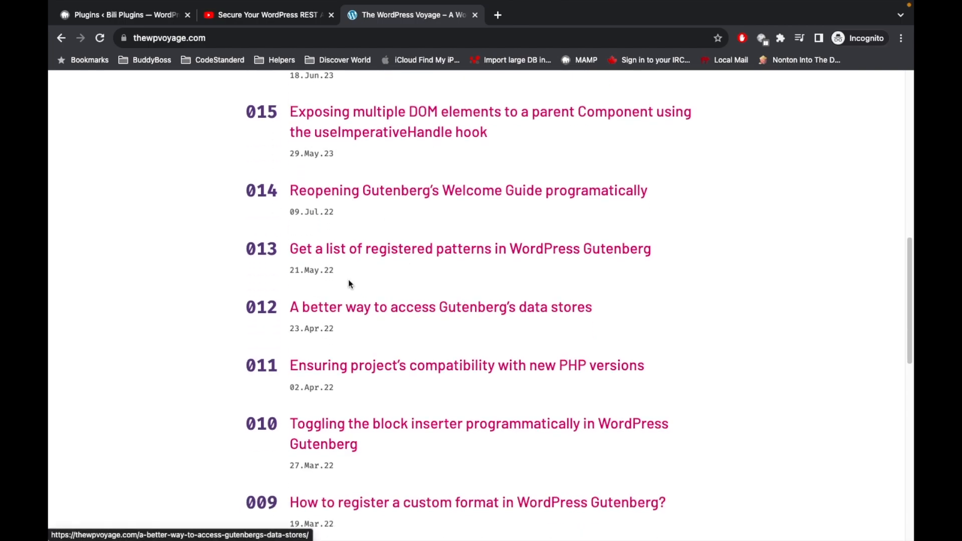
mouse_move(146, 315)
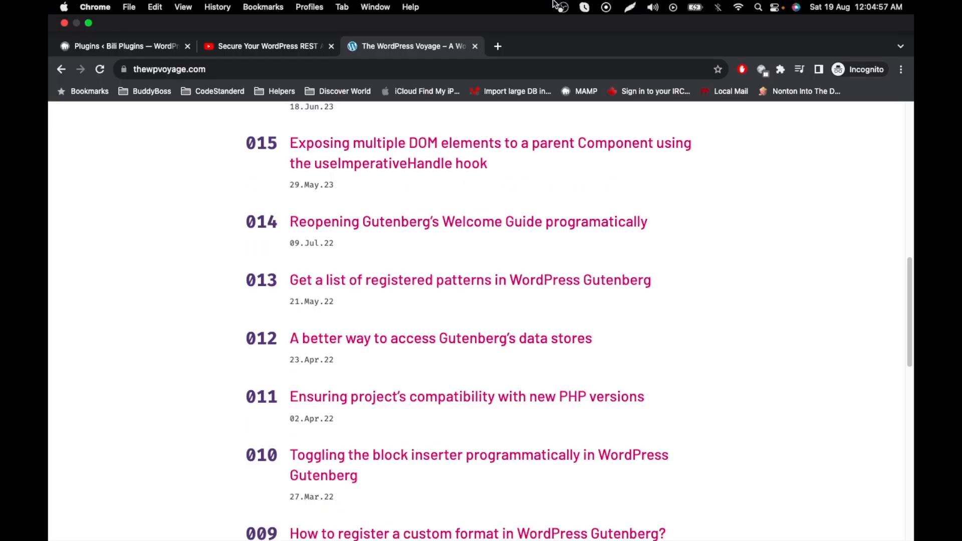
Return to the WordPress Plugins list and open JWT Authentication for WP-API's details.
left_click(123, 45)
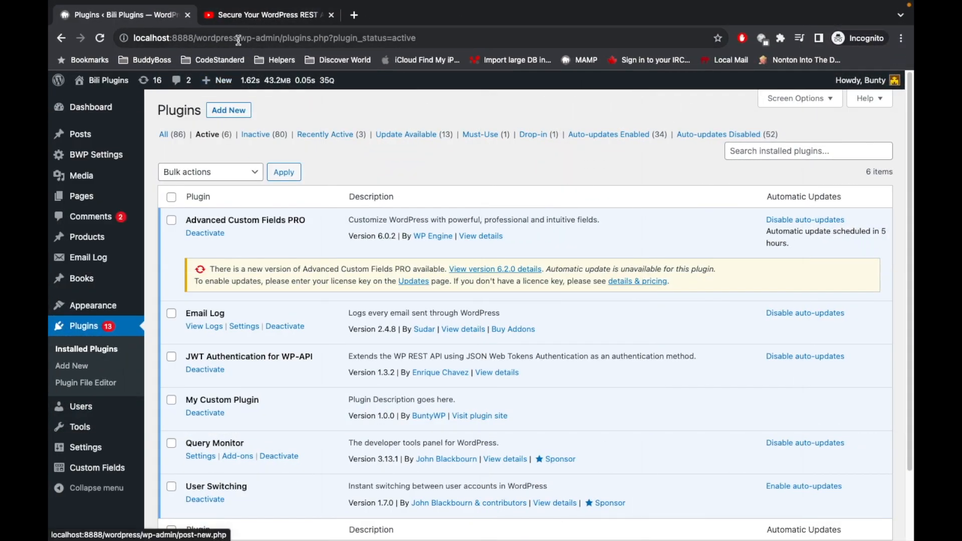
scroll("down", 3)
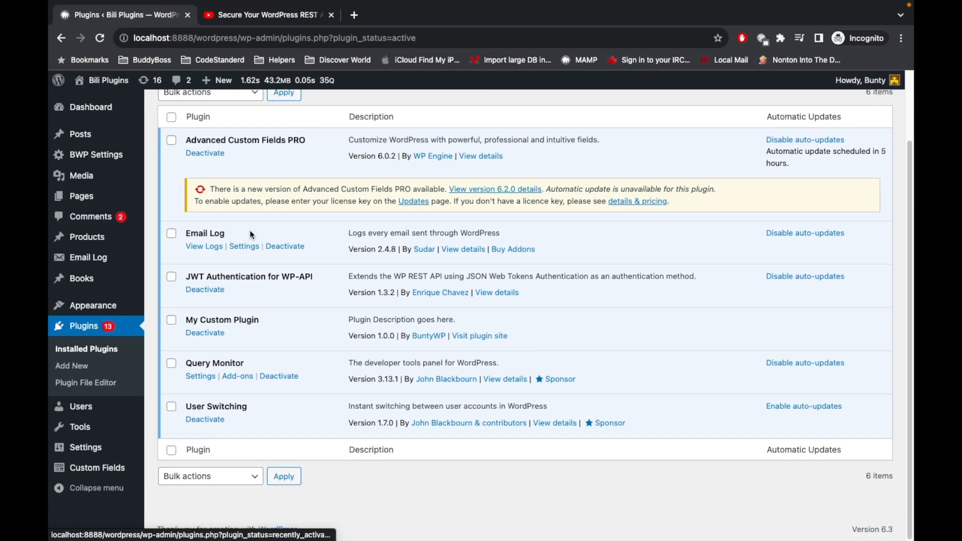
double_click(248, 276)
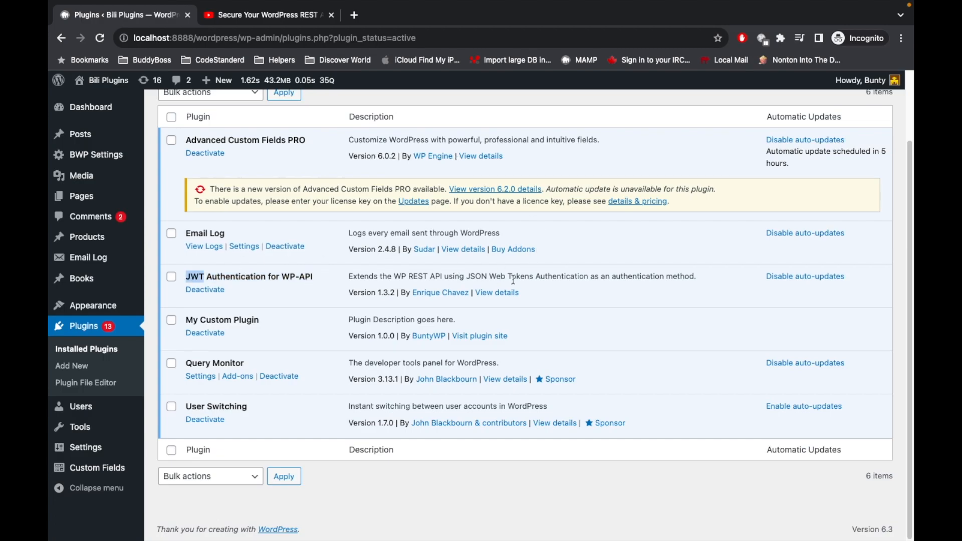
left_click(496, 292)
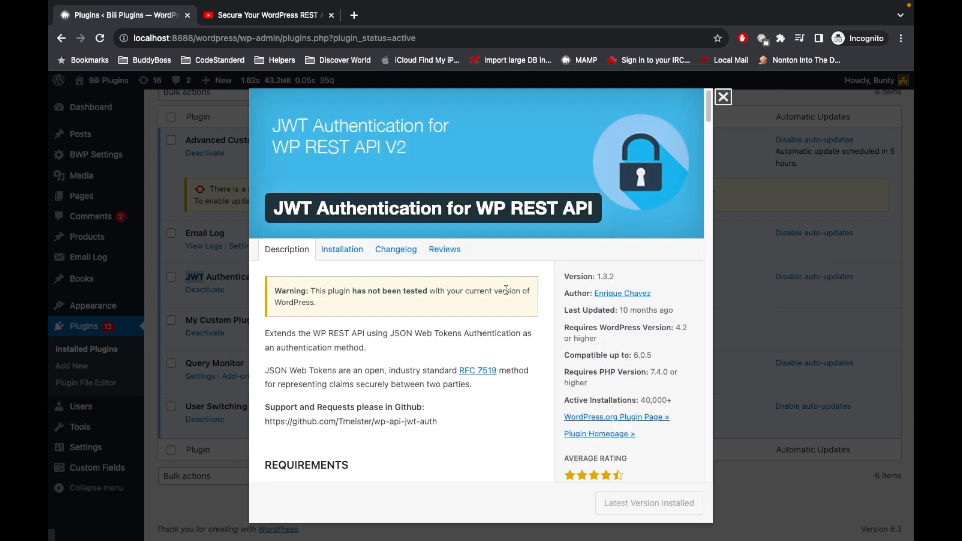
Scroll through the plugin's setup and endpoint details in the modal.
scroll("down", 3)
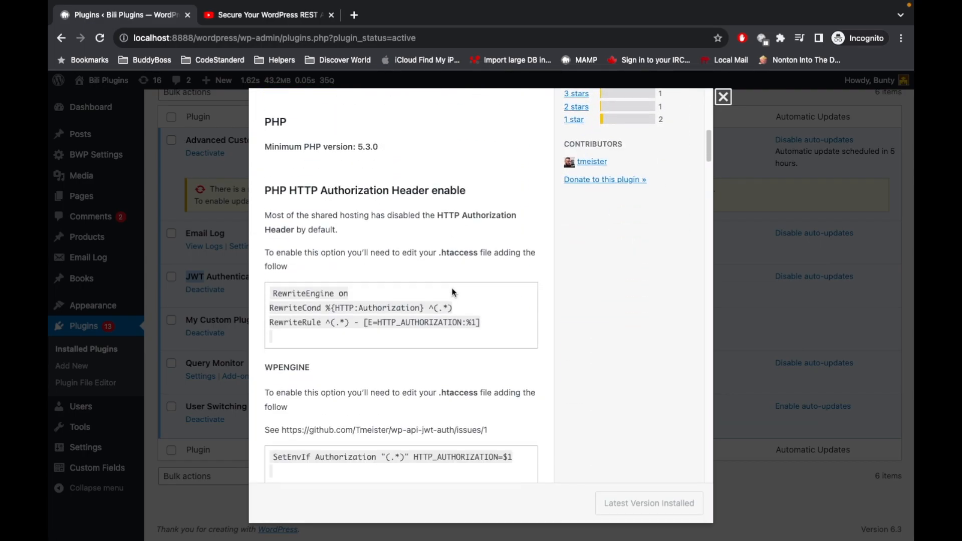
scroll("down", 3)
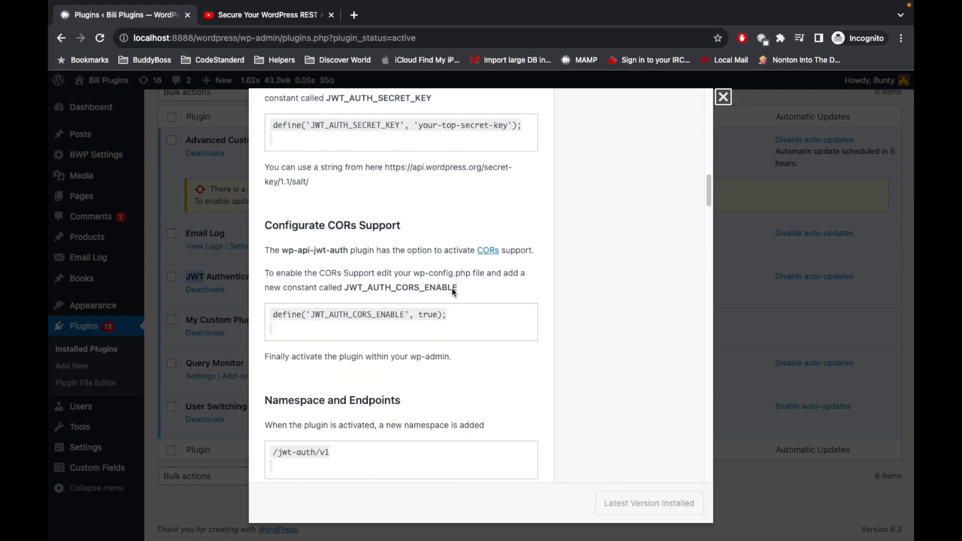
scroll("down", 3)
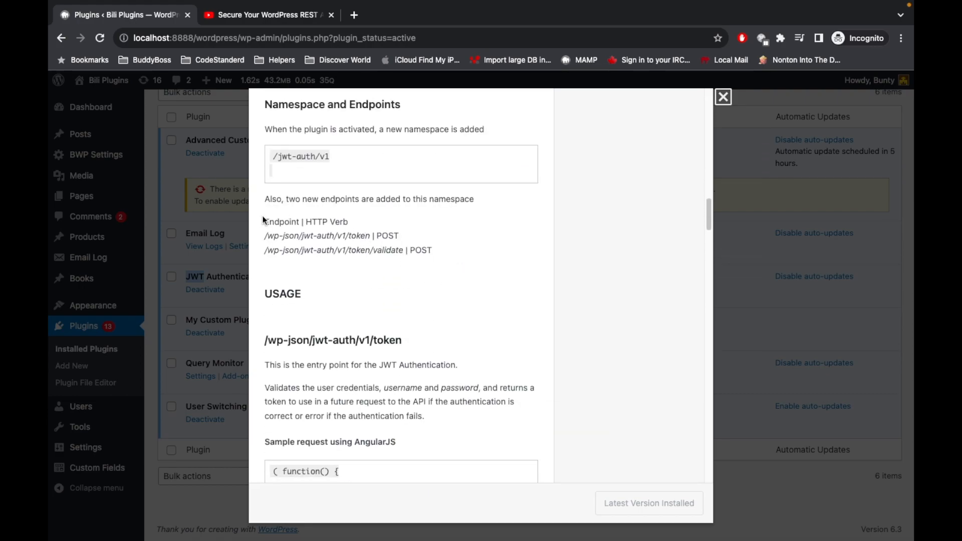
left_click_drag(265, 236, 369, 235)
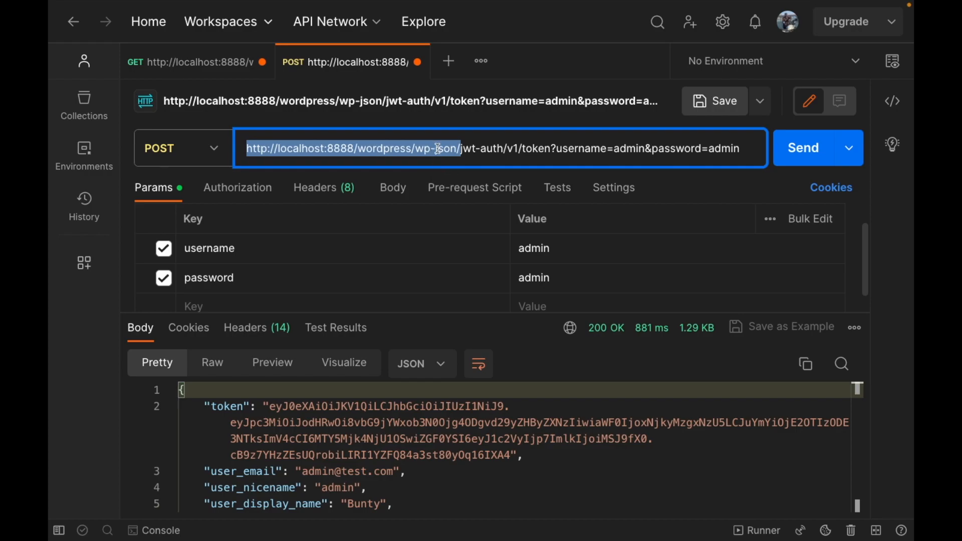
Resend the POST jwt-auth/v1/token request with admin credentials for a fresh JWT.
left_click(454, 148)
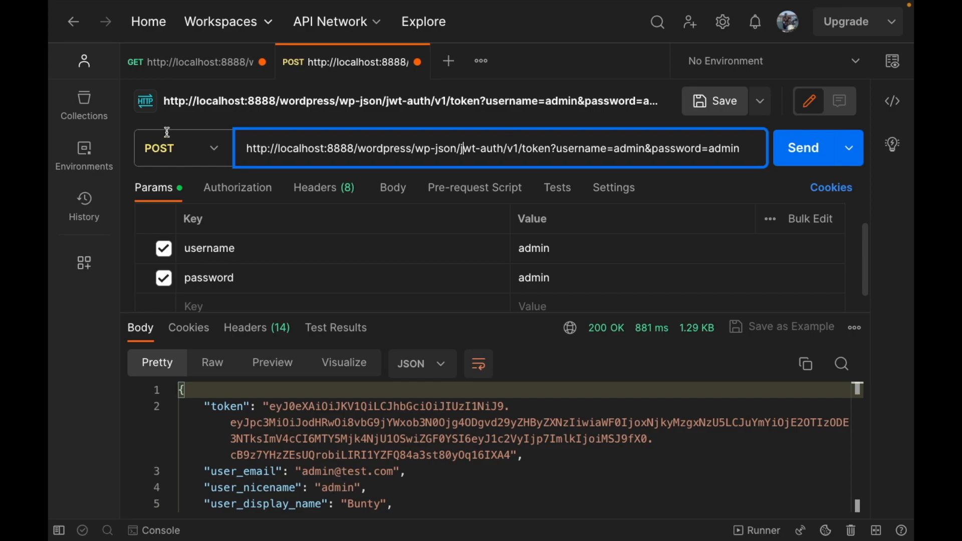
mouse_move(247, 258)
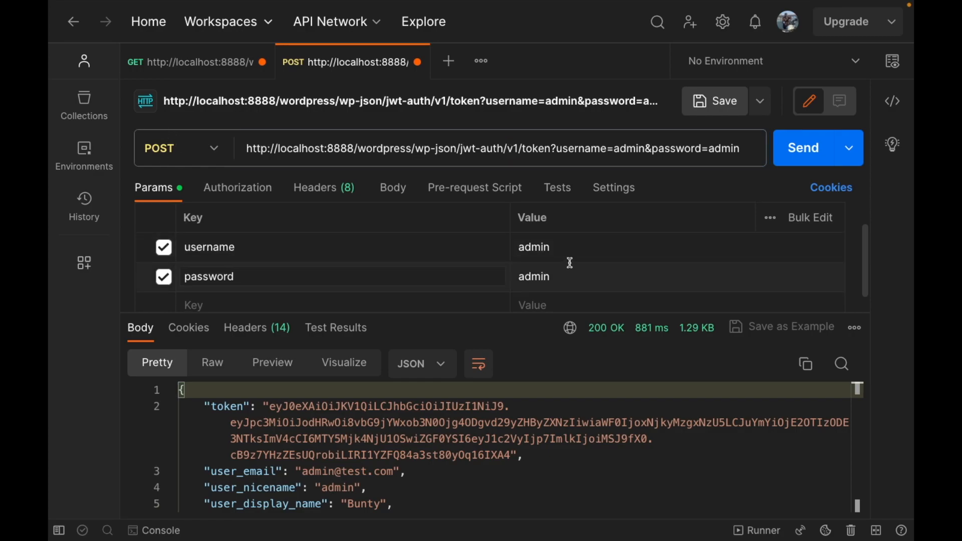
left_click(802, 147)
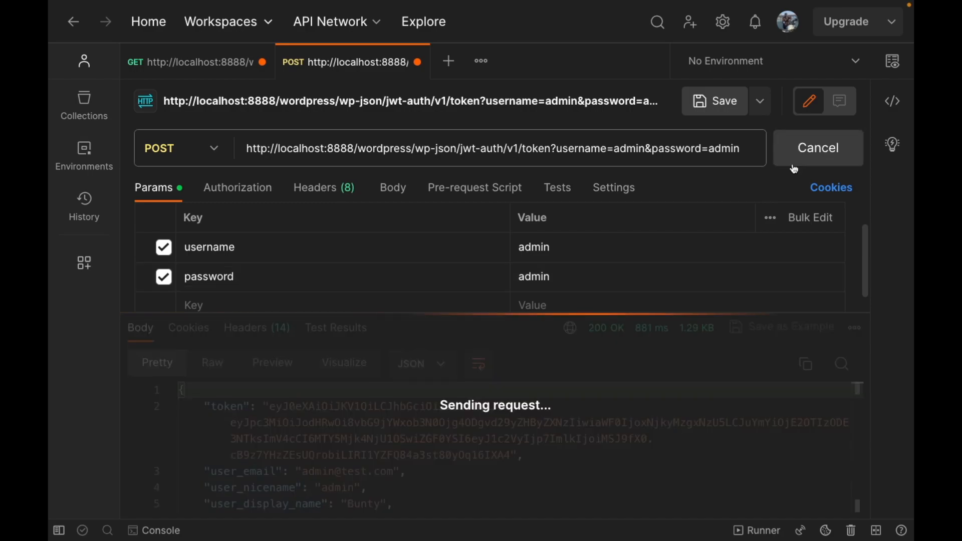
mouse_move(266, 409)
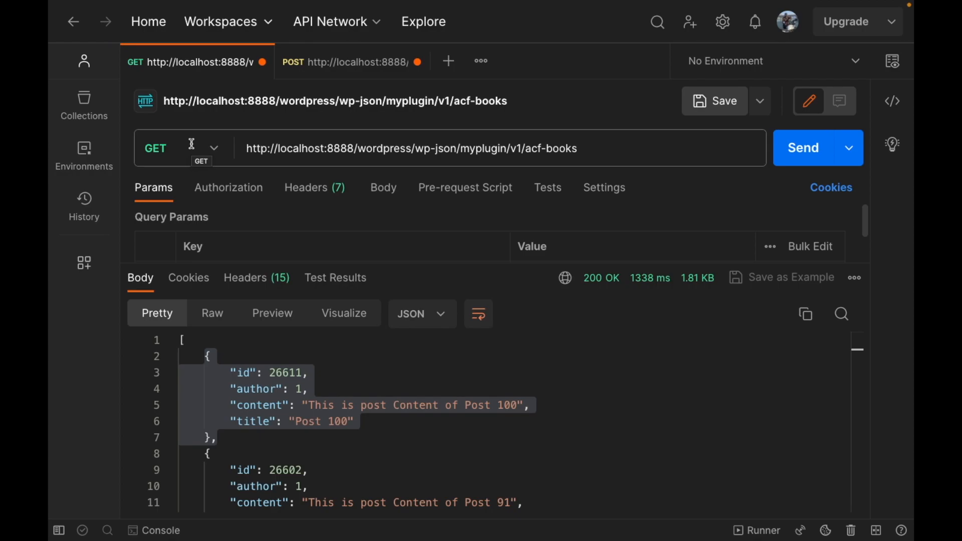
Resend the acf-books GET unauthenticated, getting 200 OK books, and view its No Auth setting.
left_click(802, 147)
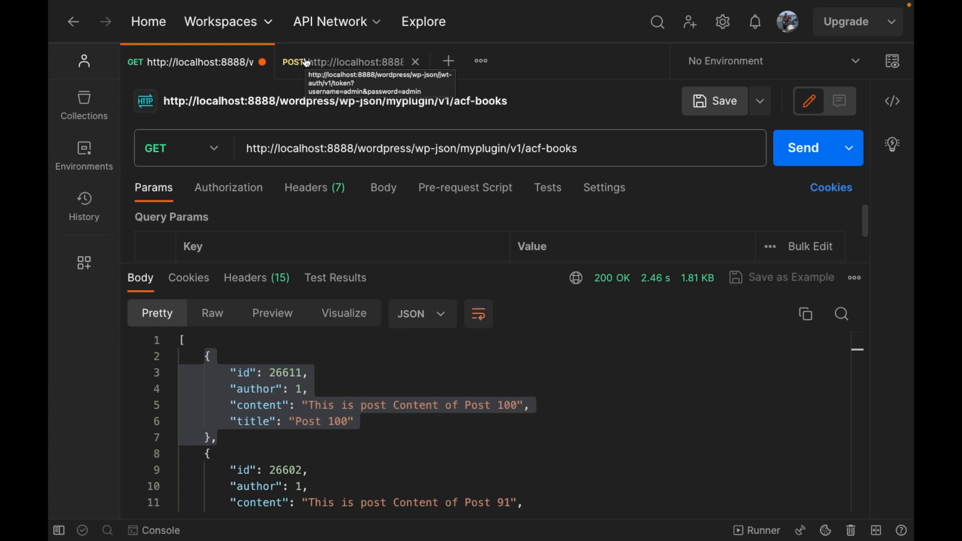
mouse_move(453, 137)
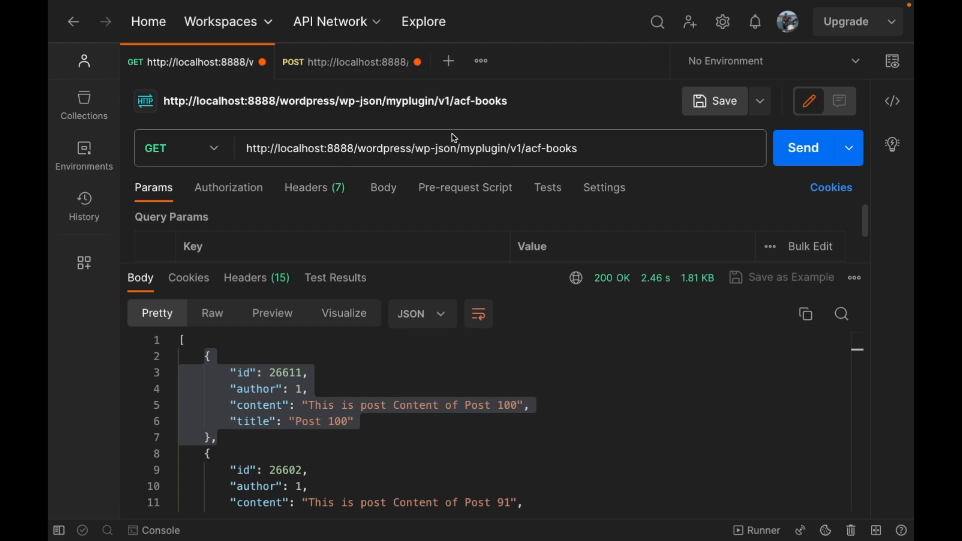
double_click(518, 148)
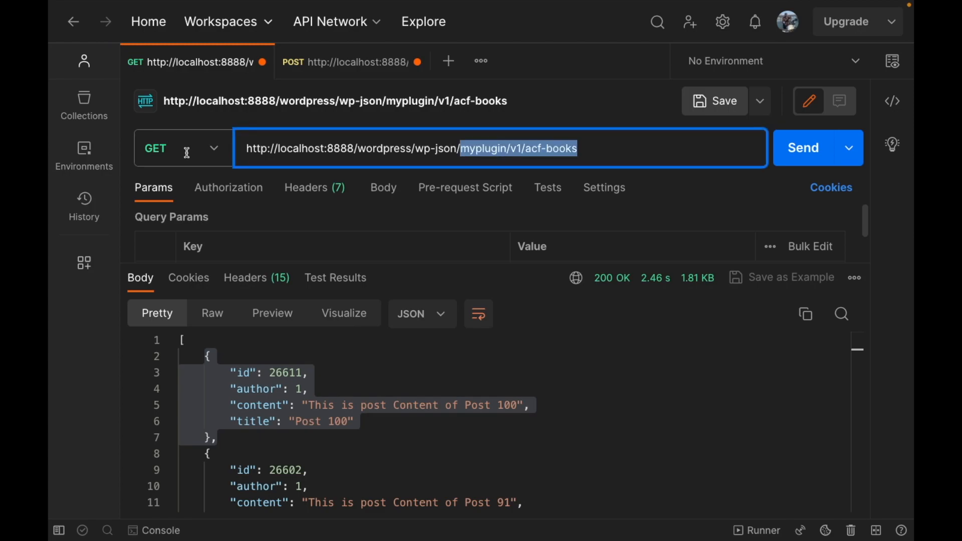
left_click(453, 148)
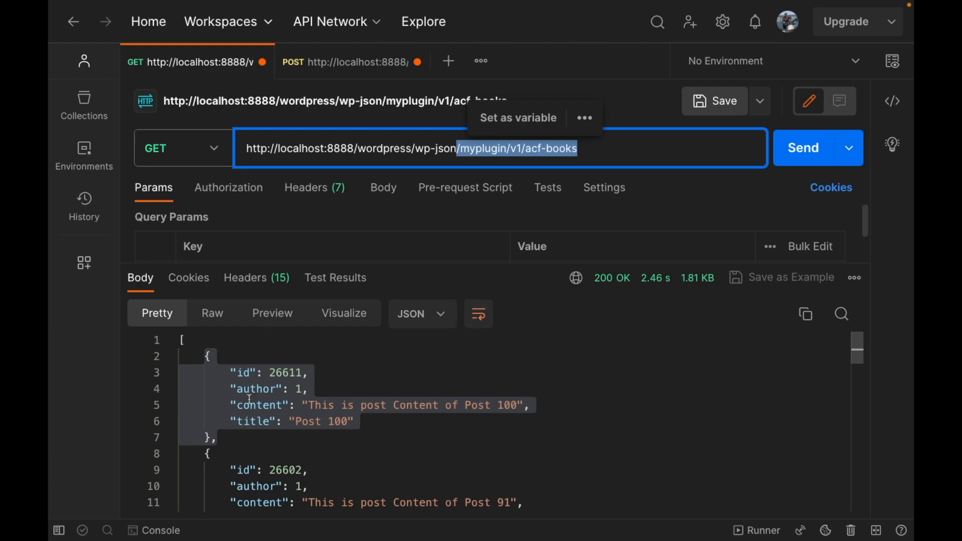
left_click(227, 187)
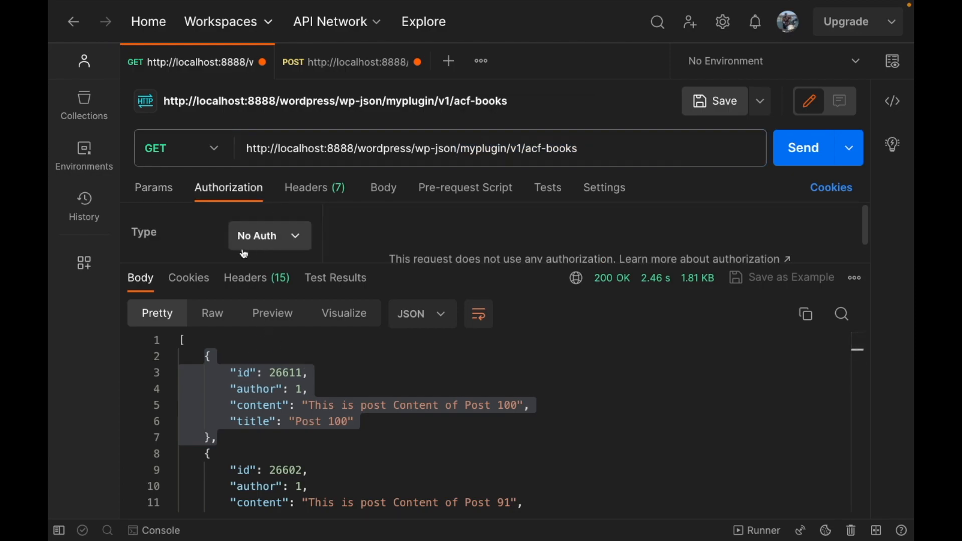
mouse_move(382, 238)
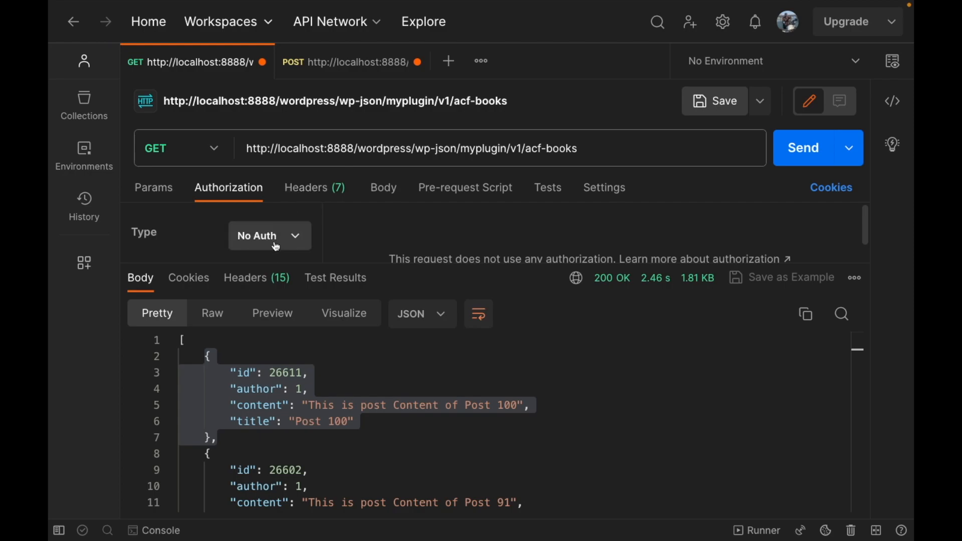
mouse_move(425, 216)
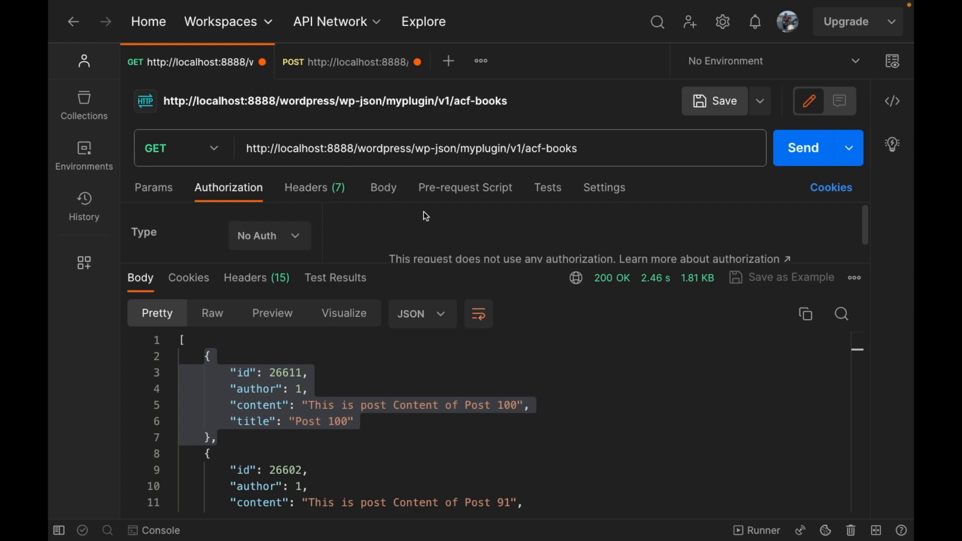
Copy the new JWT token value from the POST token response, then return to acf-books.
left_click(154, 187)
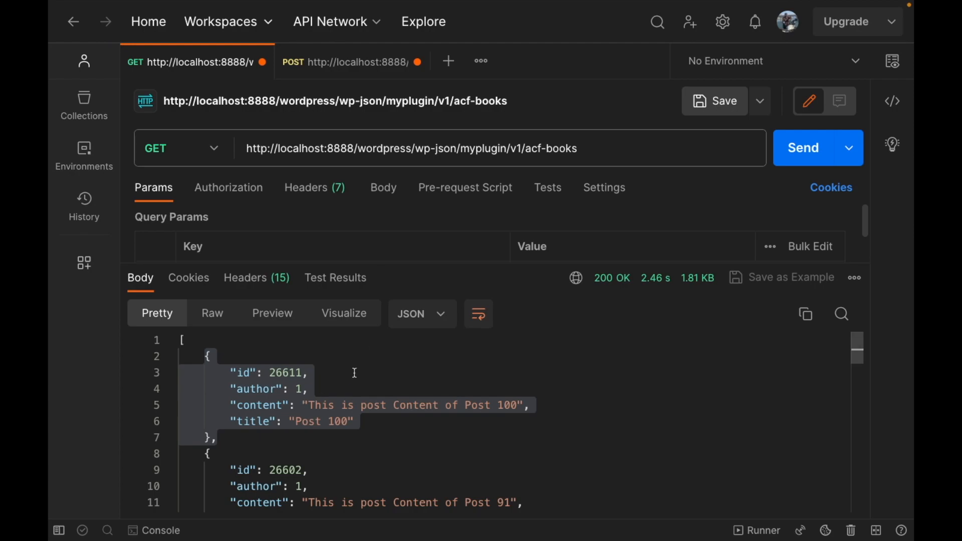
mouse_move(293, 100)
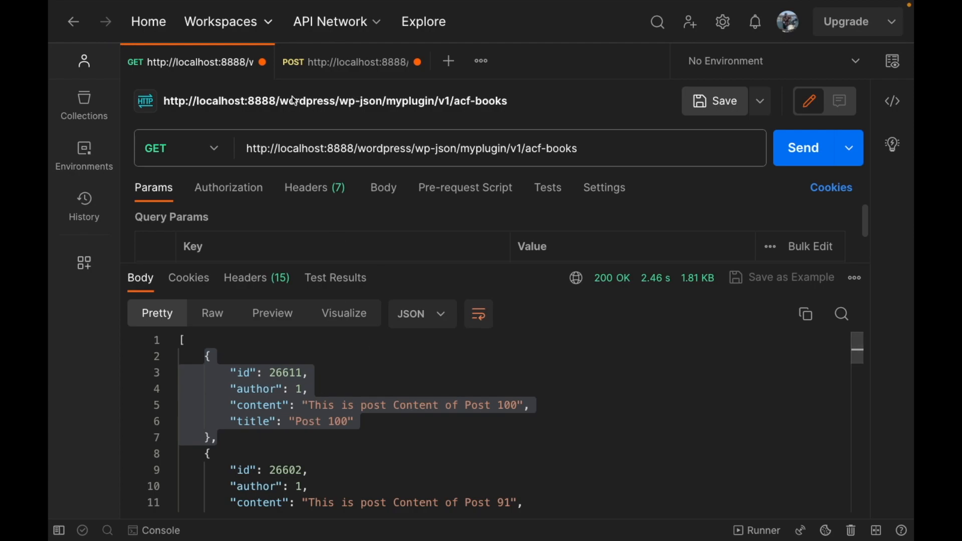
mouse_move(312, 313)
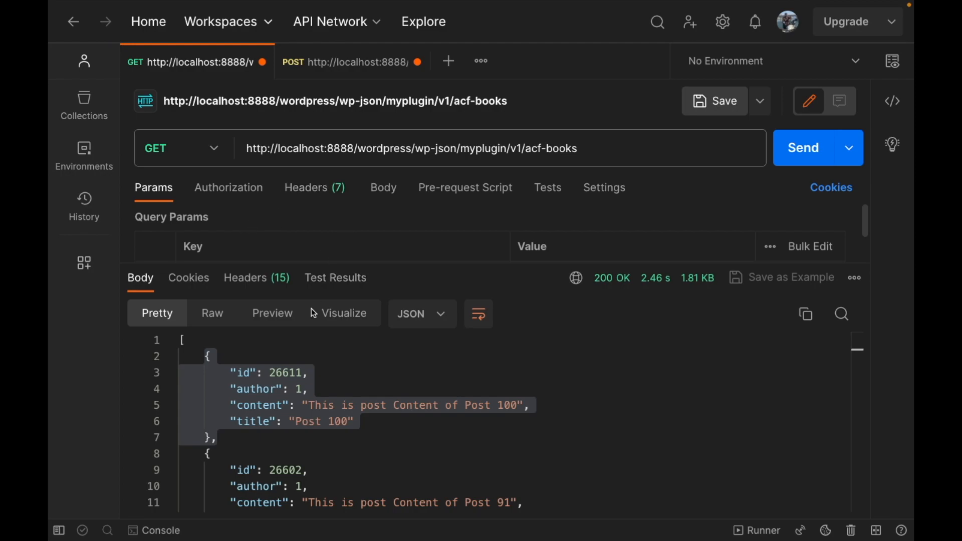
left_click(309, 372)
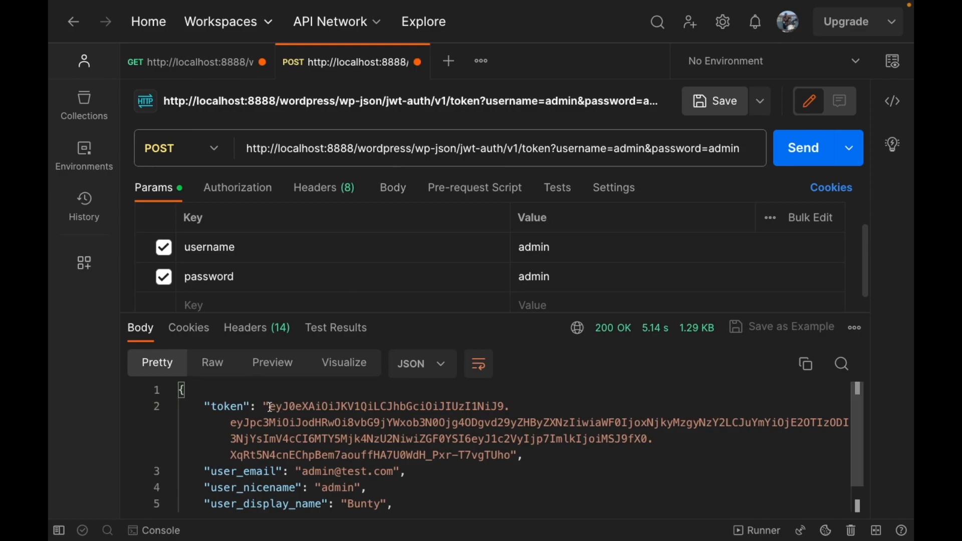
left_click_drag(267, 405, 511, 454)
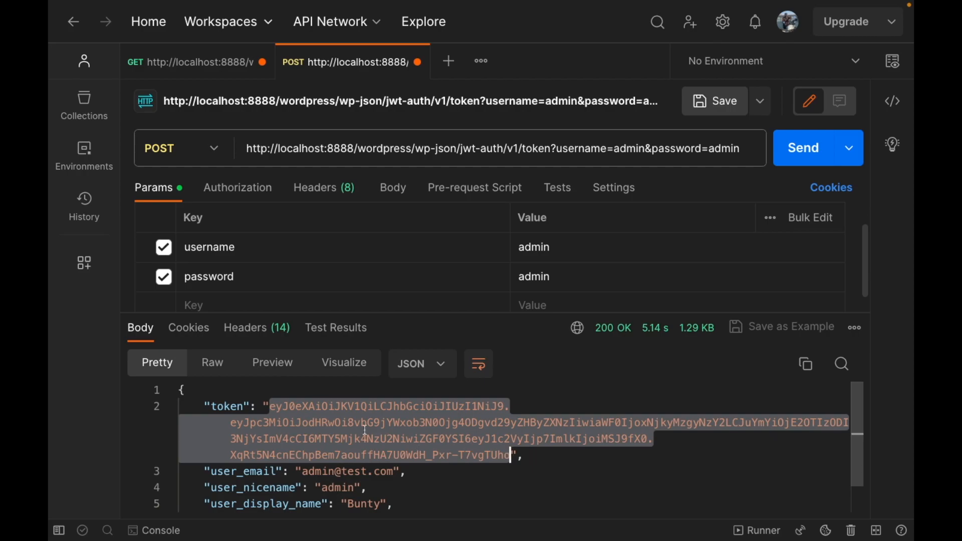
mouse_move(186, 62)
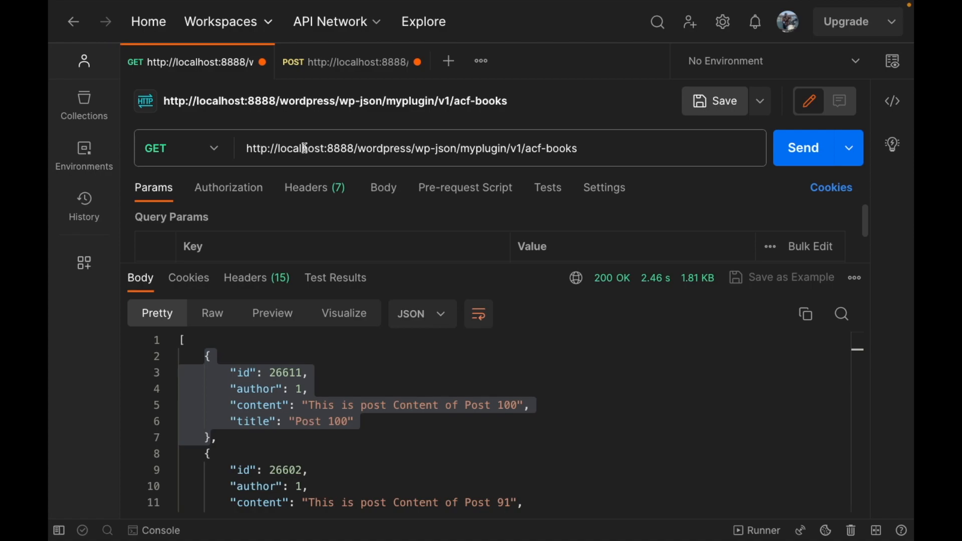
mouse_move(606, 360)
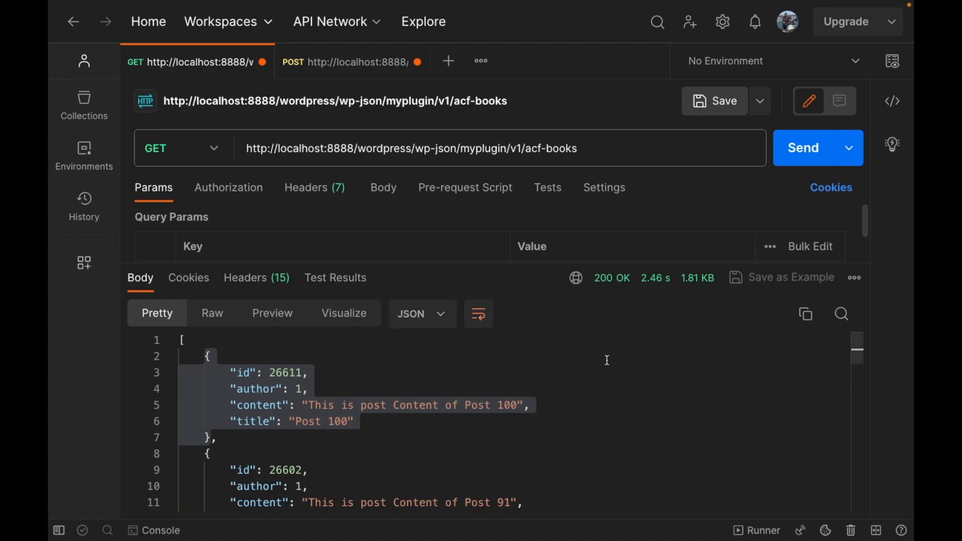
left_click(301, 388)
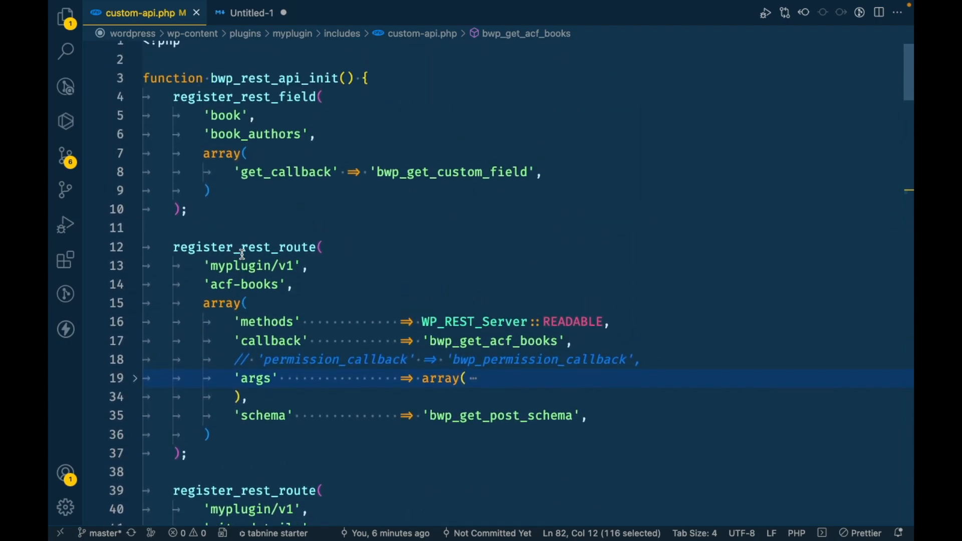
mouse_move(222, 266)
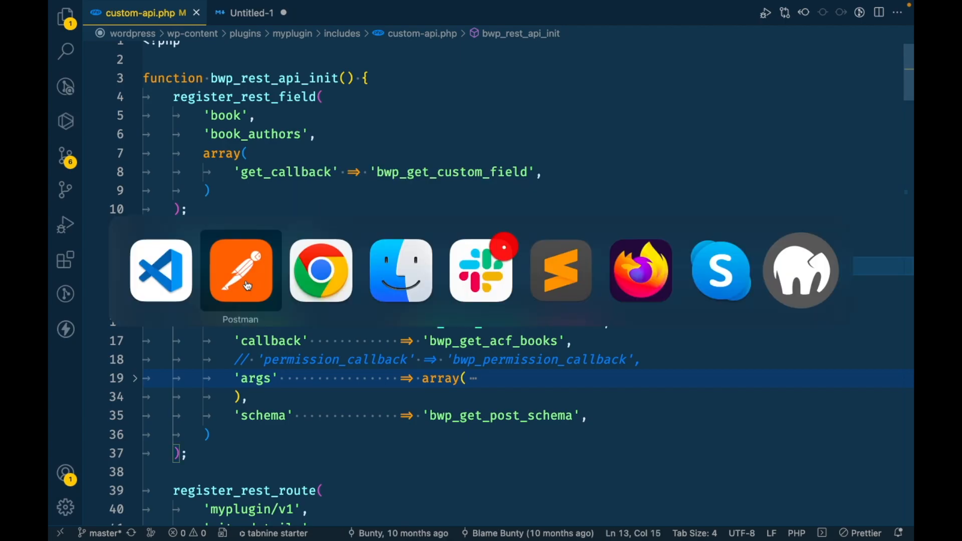
In custom-api.php, replace the commented-out permission_callback with a function returning is_user_logged_in().
left_click(240, 270)
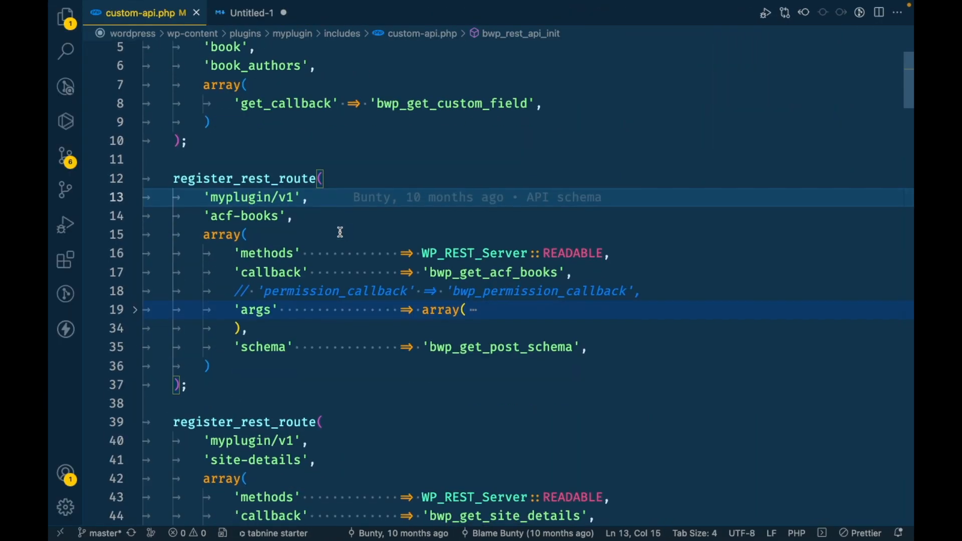
mouse_move(595, 356)
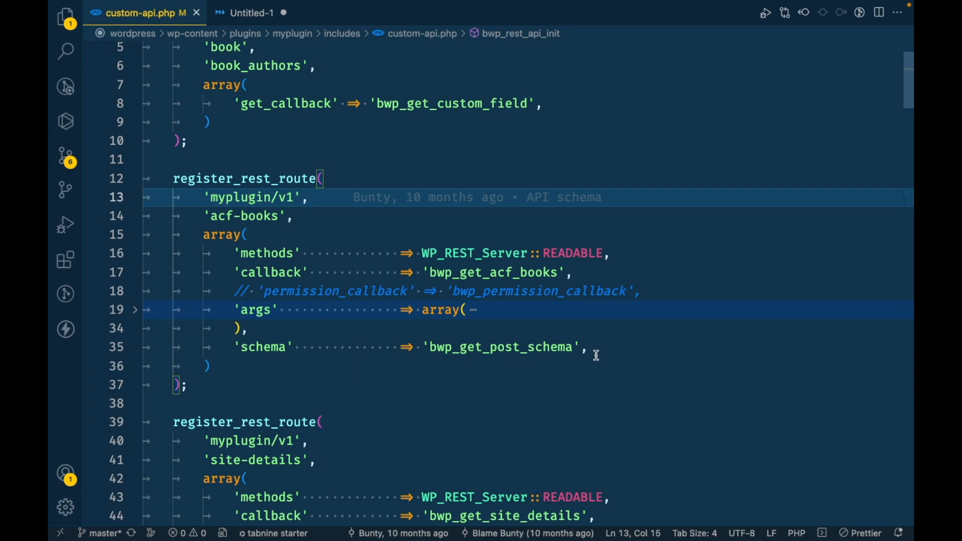
left_click(586, 346)
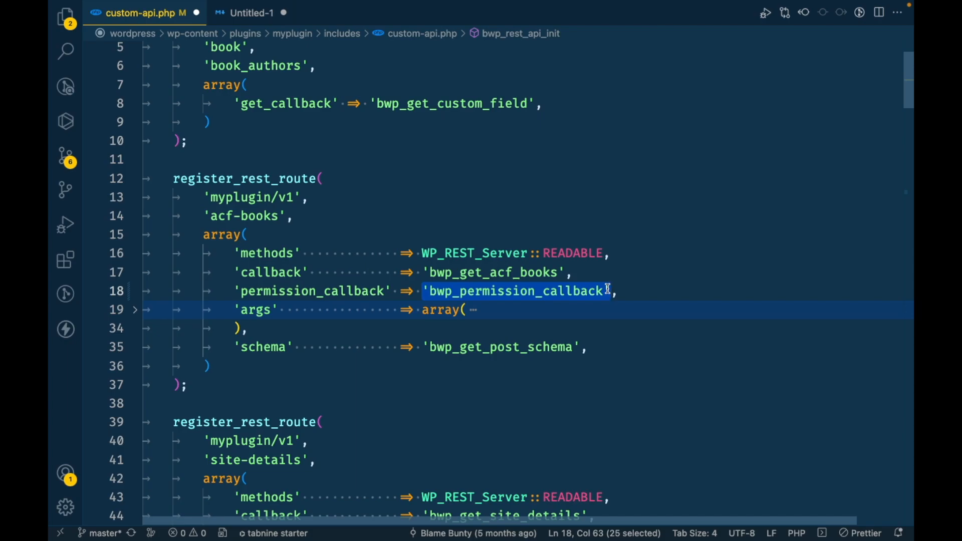
type("functio")
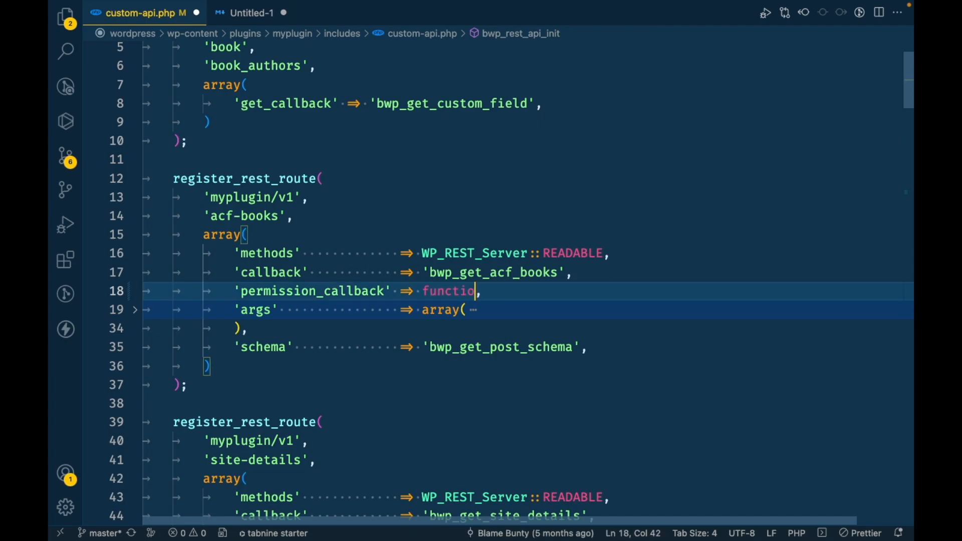
type("n() {")
type("return")
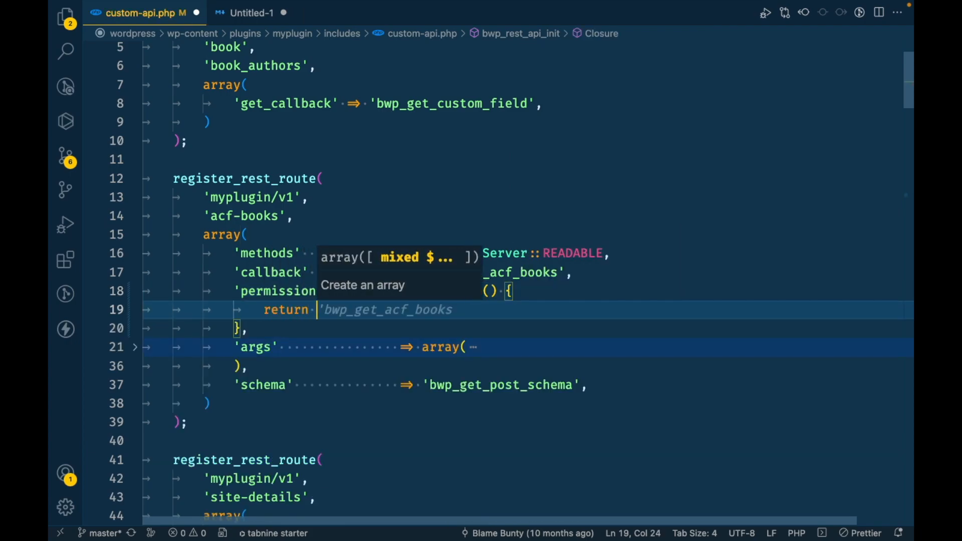
type("is_")
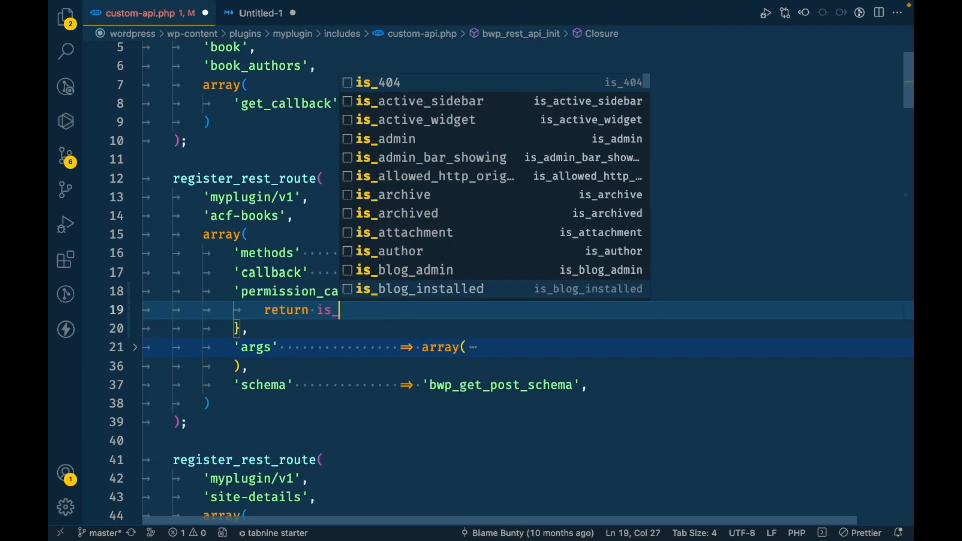
type("_user")
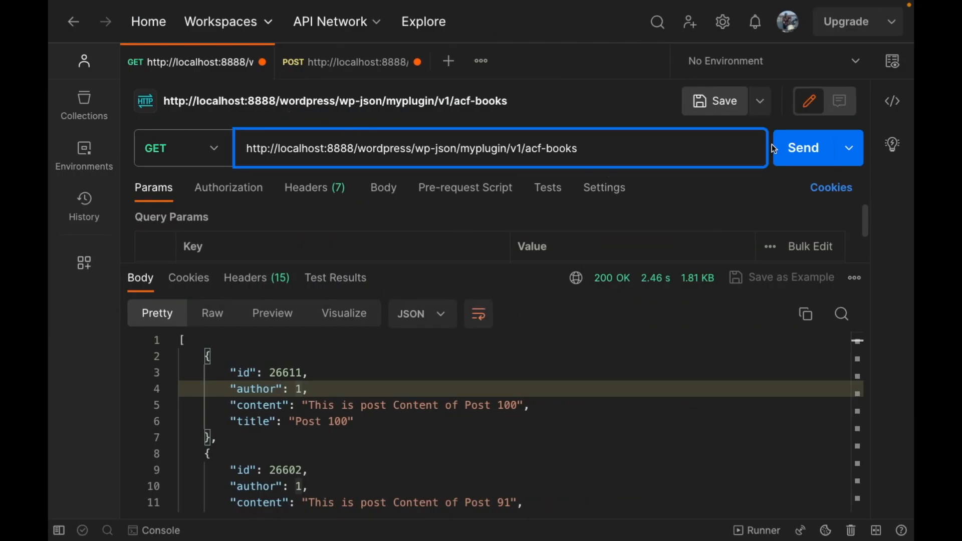
Resend acf-books to get 401 rest_forbidden, then select the JWT token in the token response.
left_click(802, 148)
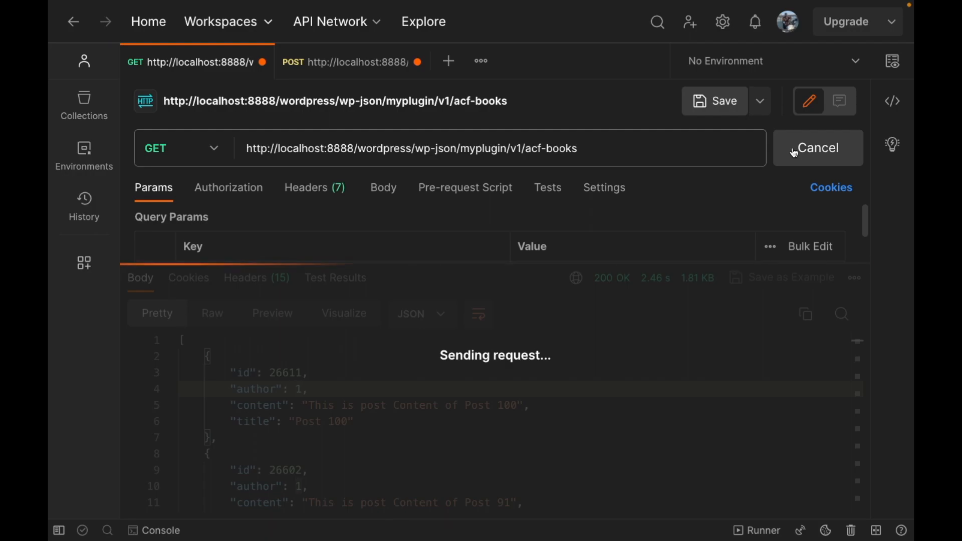
left_click(817, 147)
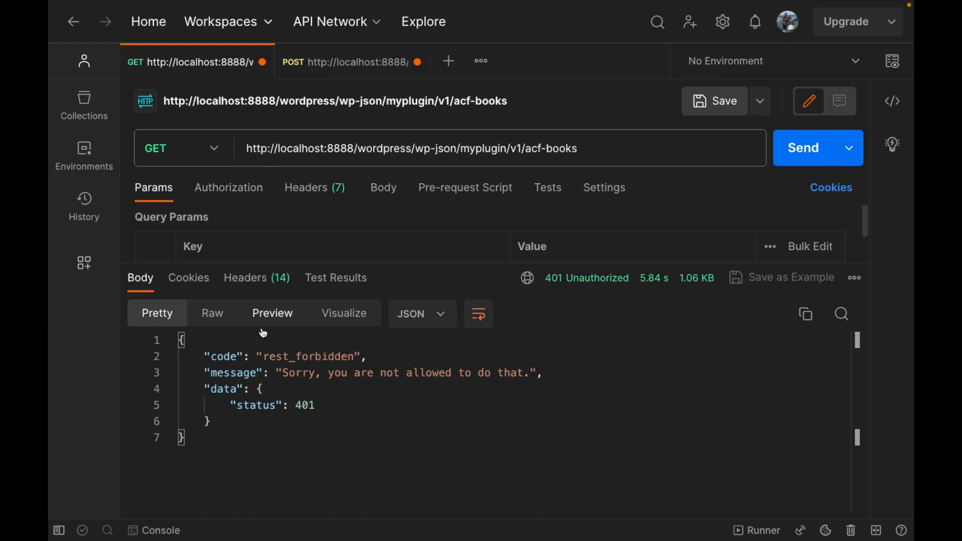
left_click(283, 372)
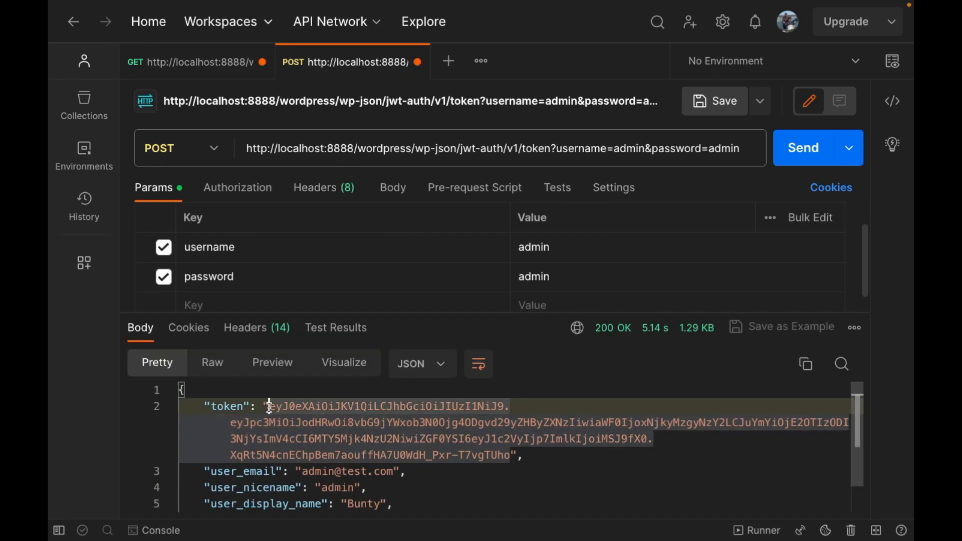
left_click_drag(270, 407, 508, 455)
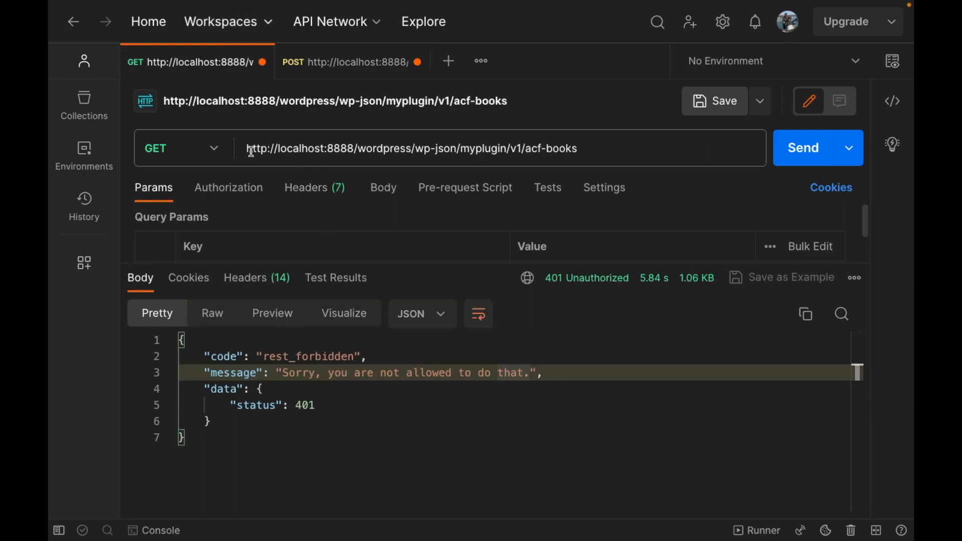
mouse_move(229, 187)
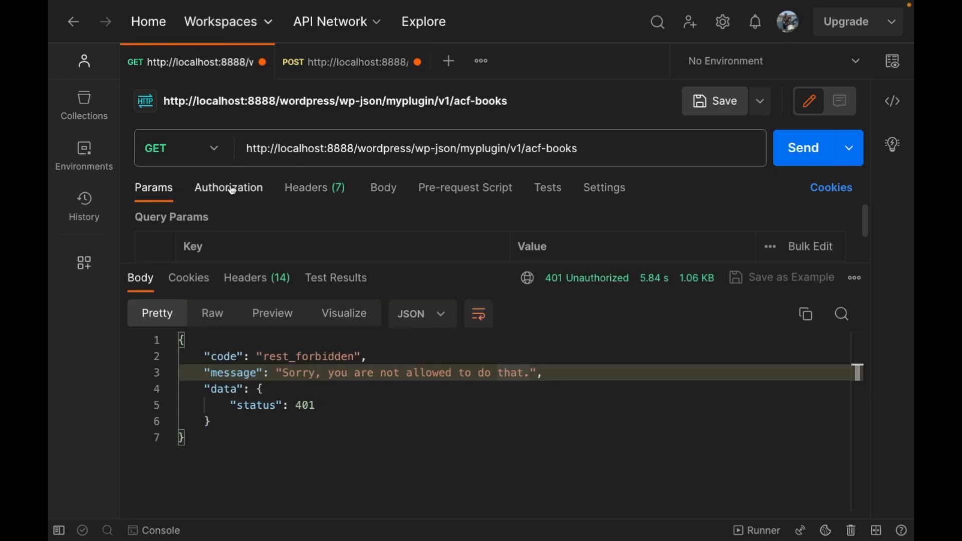
Send acf-books with Bearer Token authorization, getting 200 OK with the books.
left_click(228, 187)
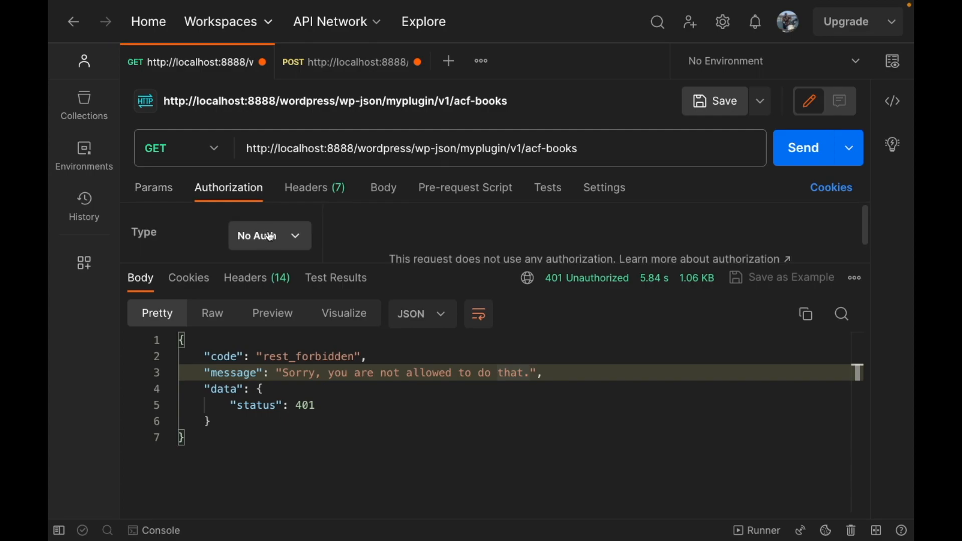
left_click(268, 236)
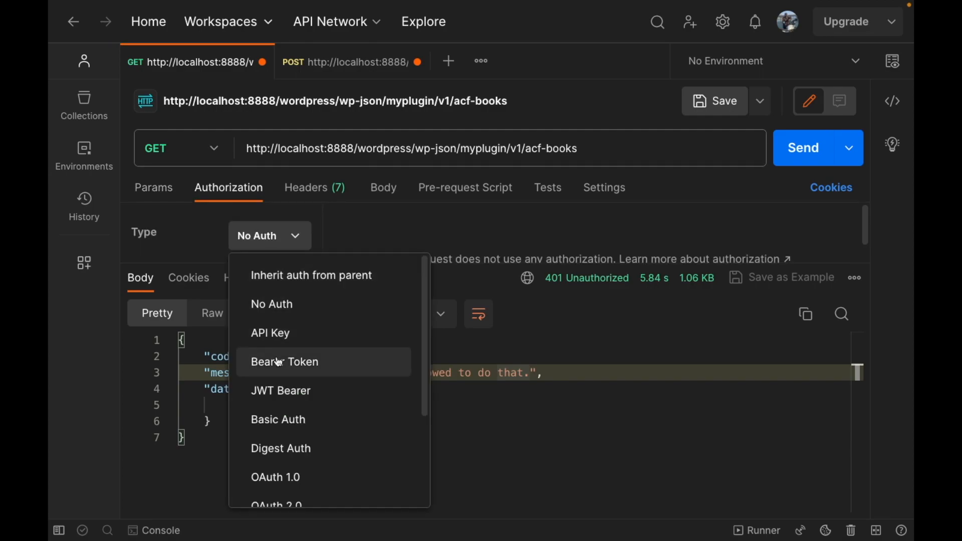
left_click(284, 361)
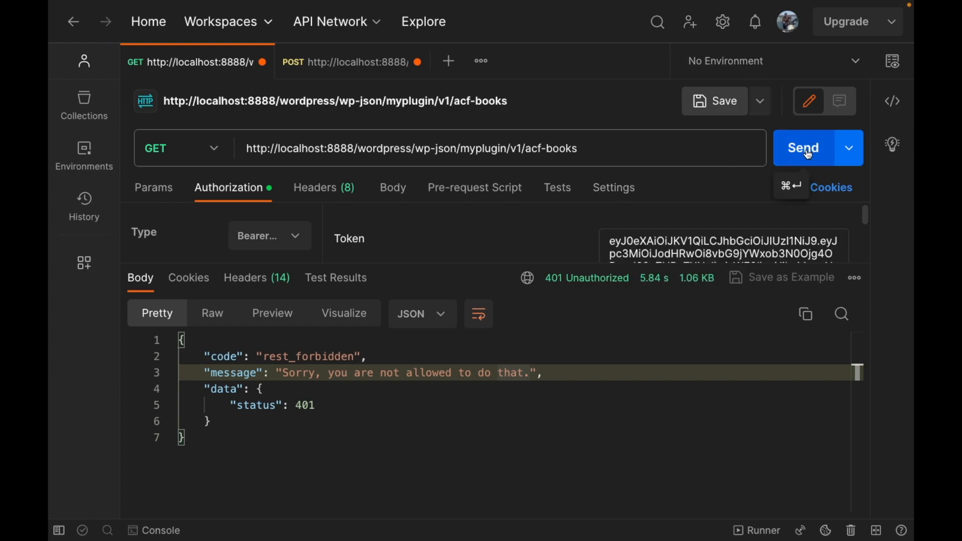
left_click(803, 148)
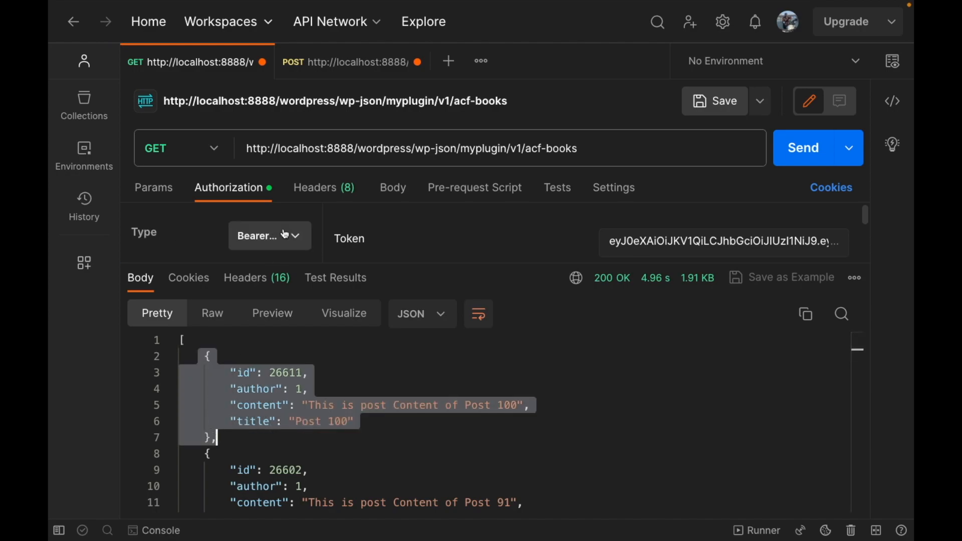
Set authorization back to No Auth and resend, getting 401 again.
left_click(268, 235)
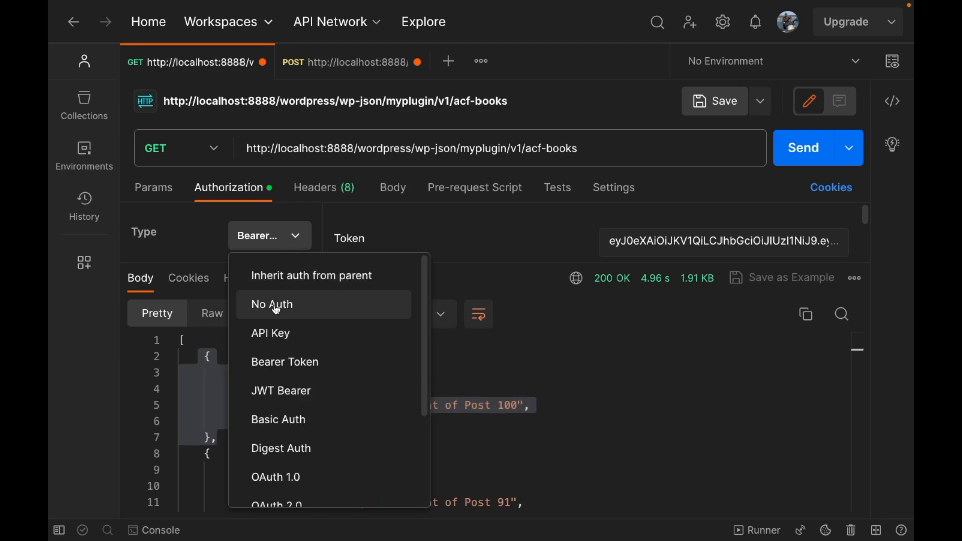
left_click(270, 304)
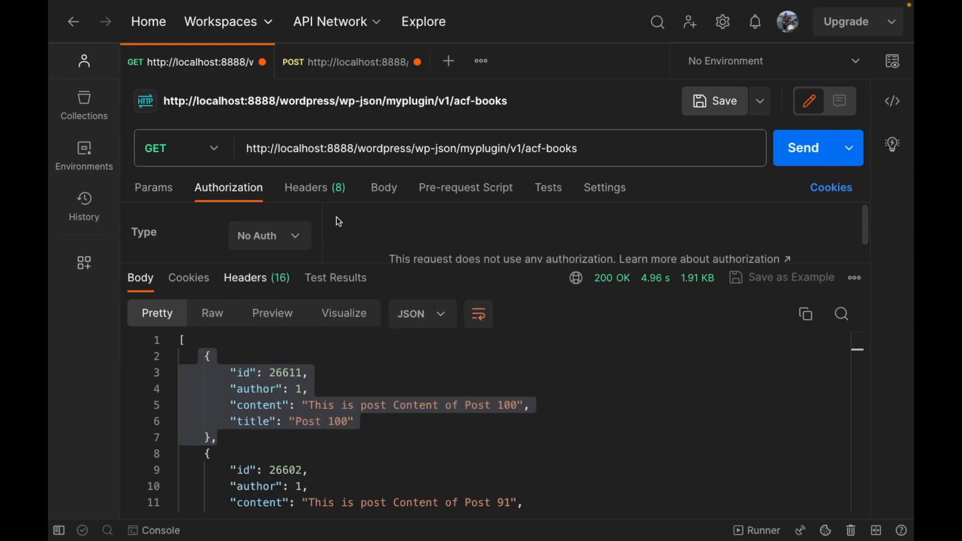
left_click(803, 148)
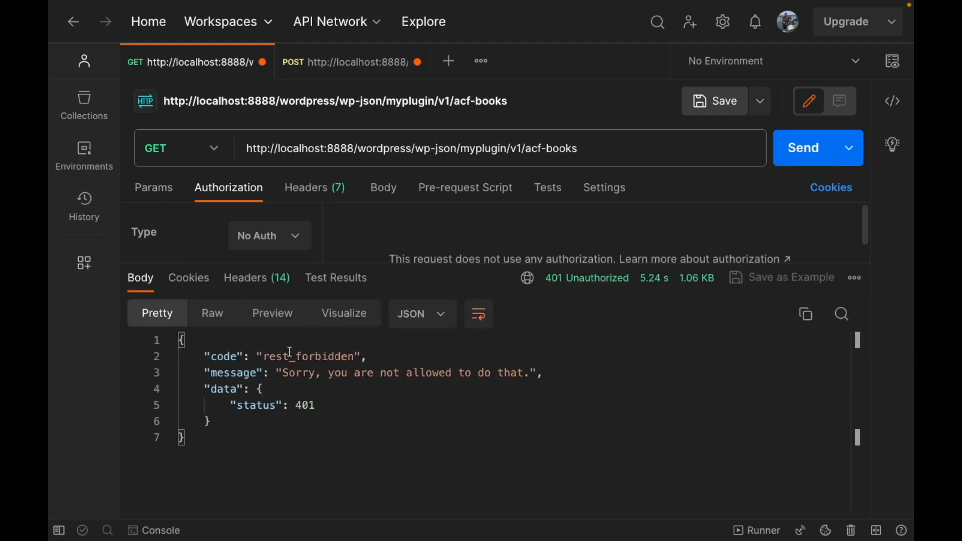
Highlight the rest_forbidden code in the 401 response to the unauthorized acf-books request.
double_click(305, 355)
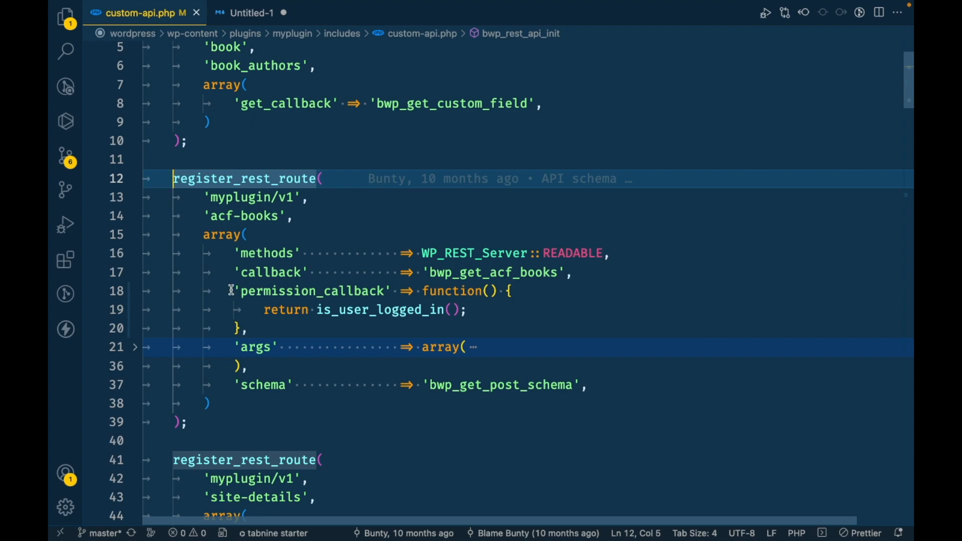
left_click_drag(234, 290, 245, 328)
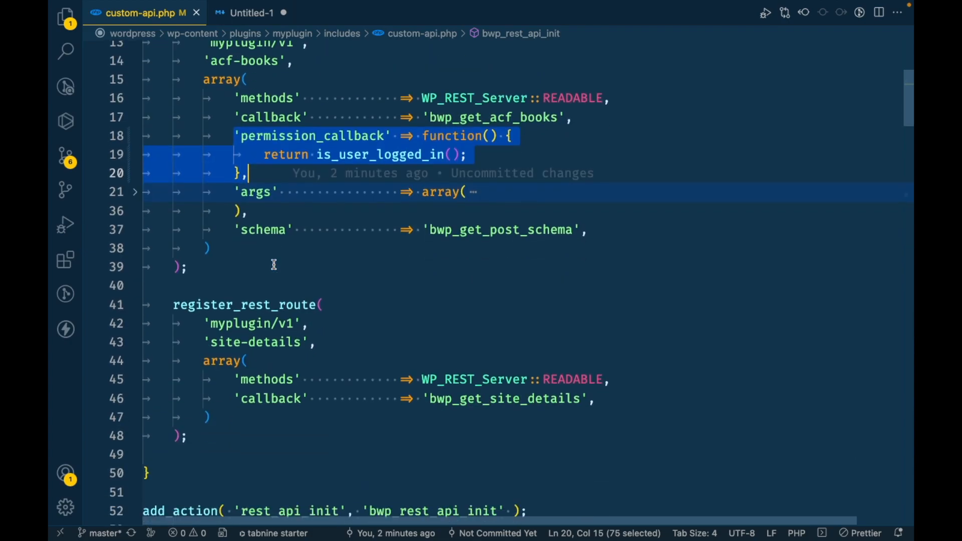
scroll("down", 3)
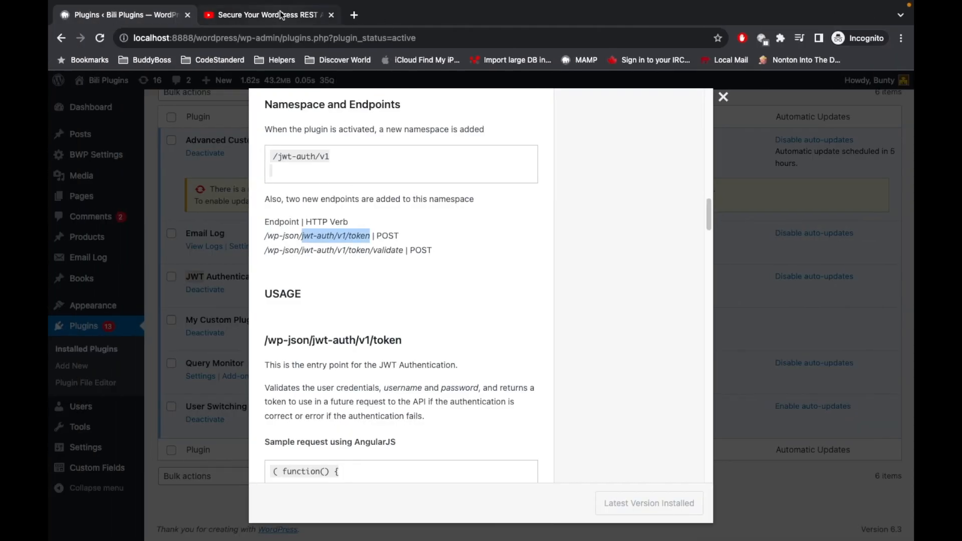
left_click(722, 97)
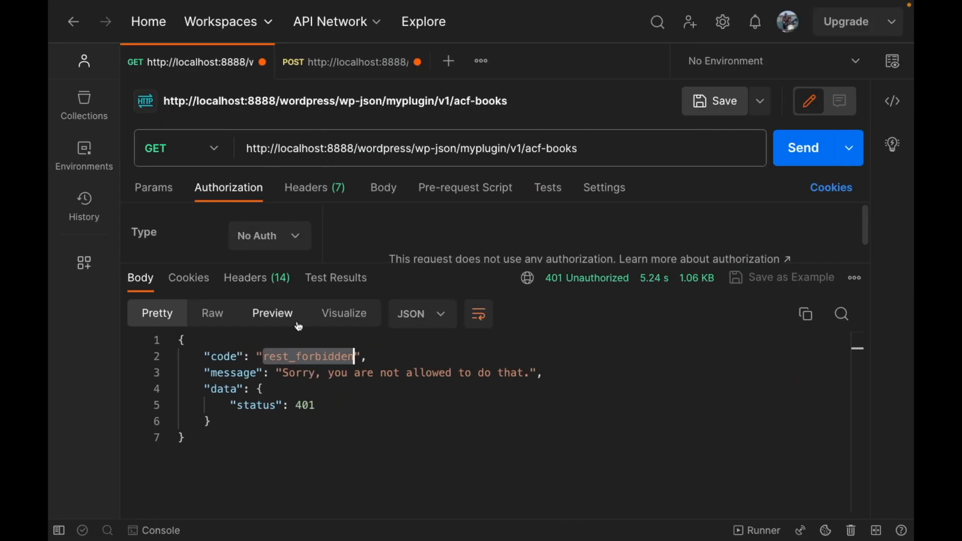
mouse_move(431, 383)
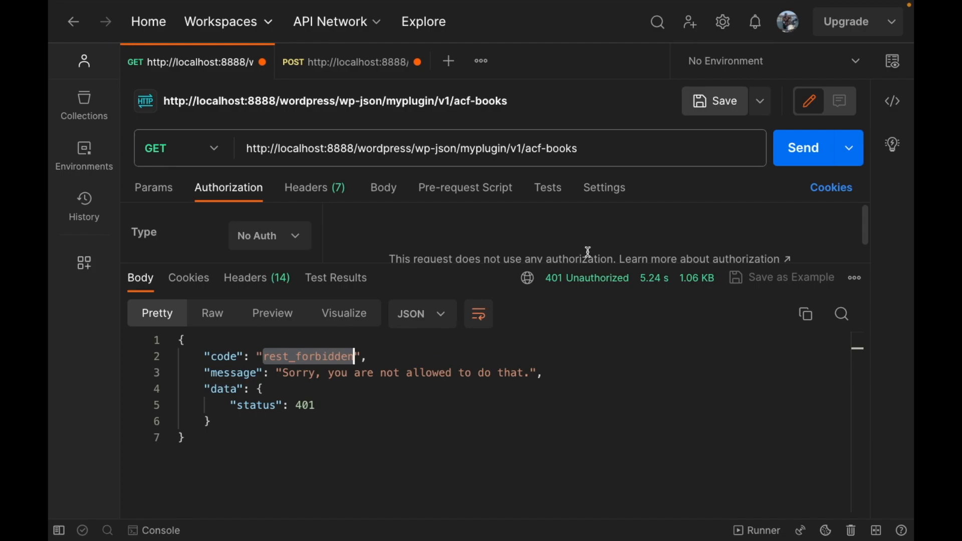
mouse_move(382, 402)
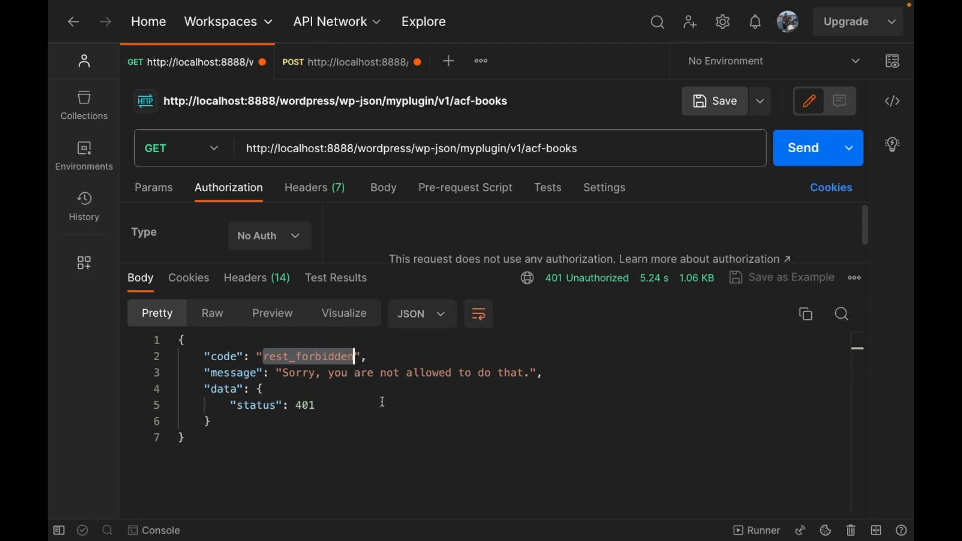